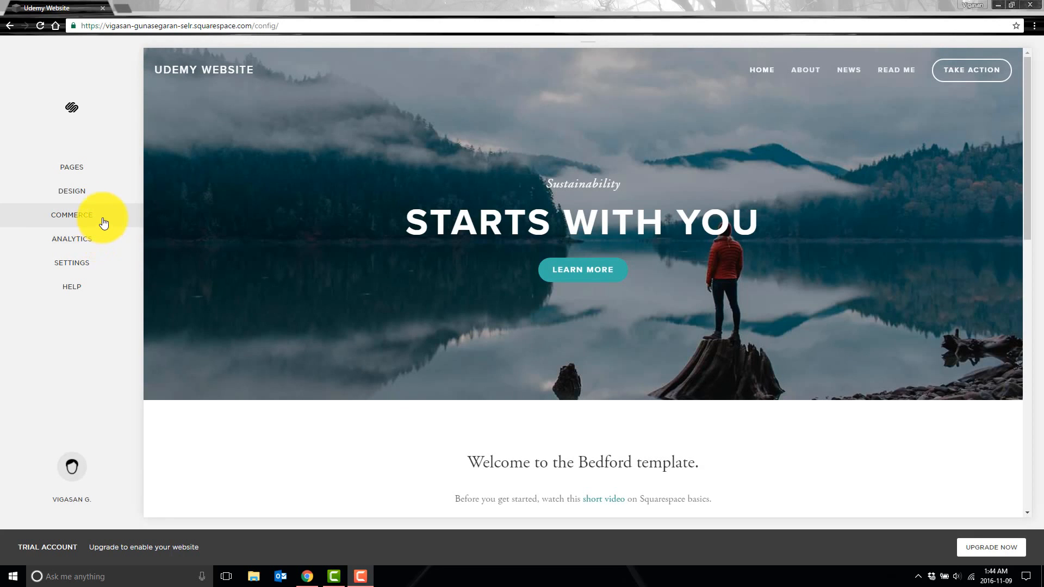
Enter the store's Commerce section from the main site menu.
click(72, 214)
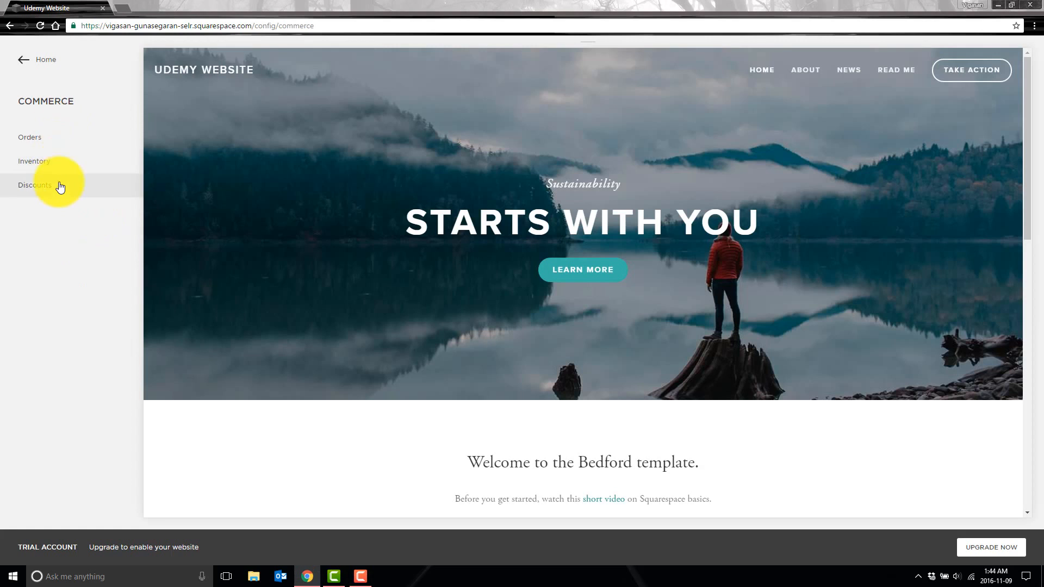
mouse_move(65, 145)
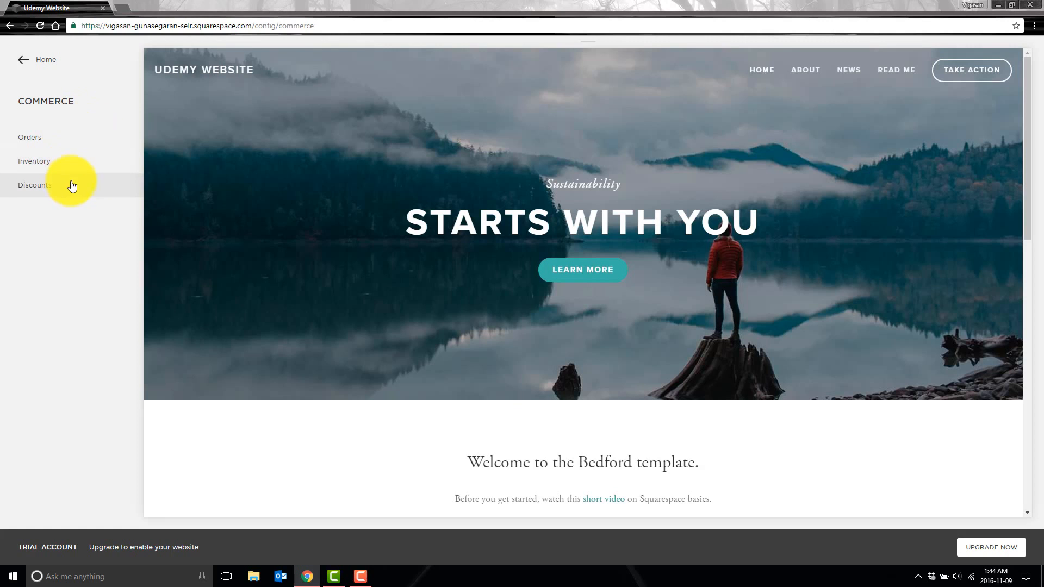
mouse_move(29, 137)
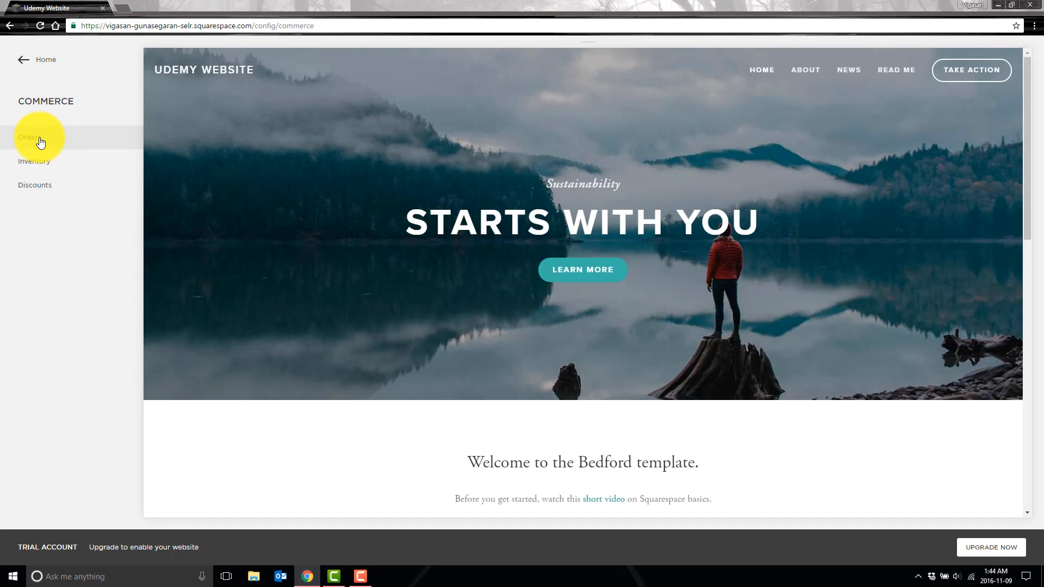
click(28, 137)
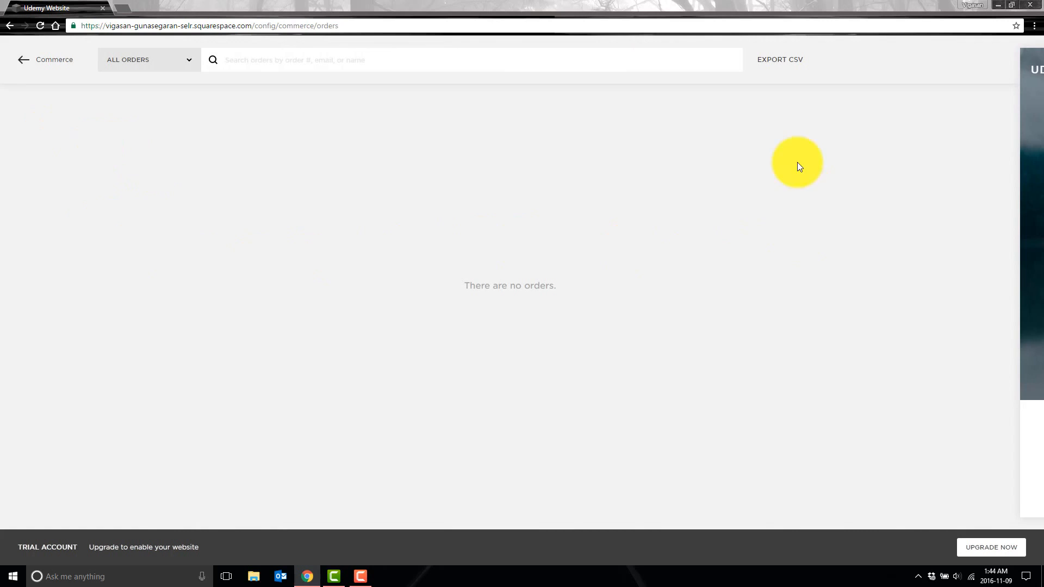
mouse_move(47, 125)
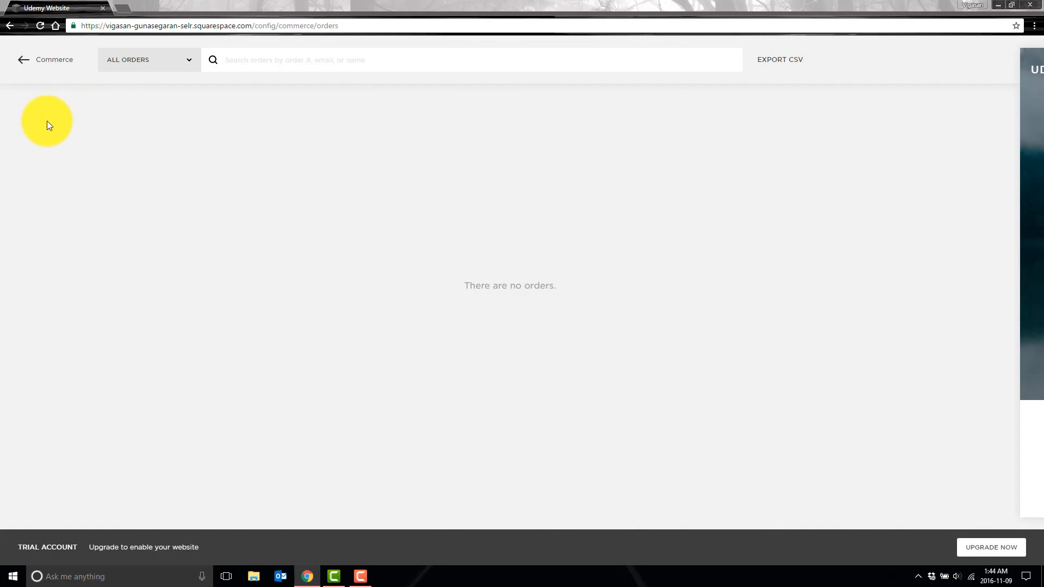
mouse_move(586, 109)
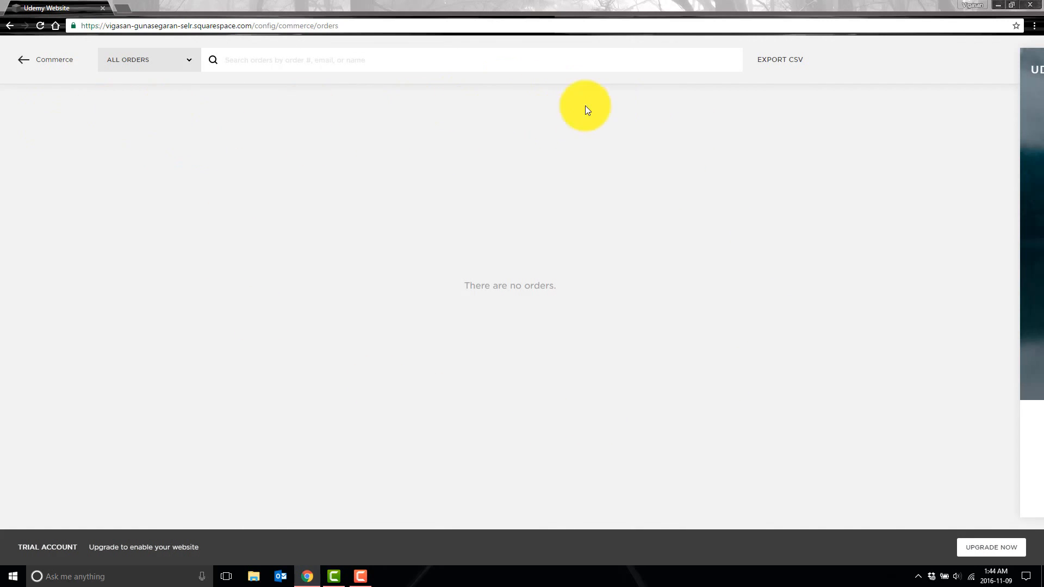
mouse_move(640, 156)
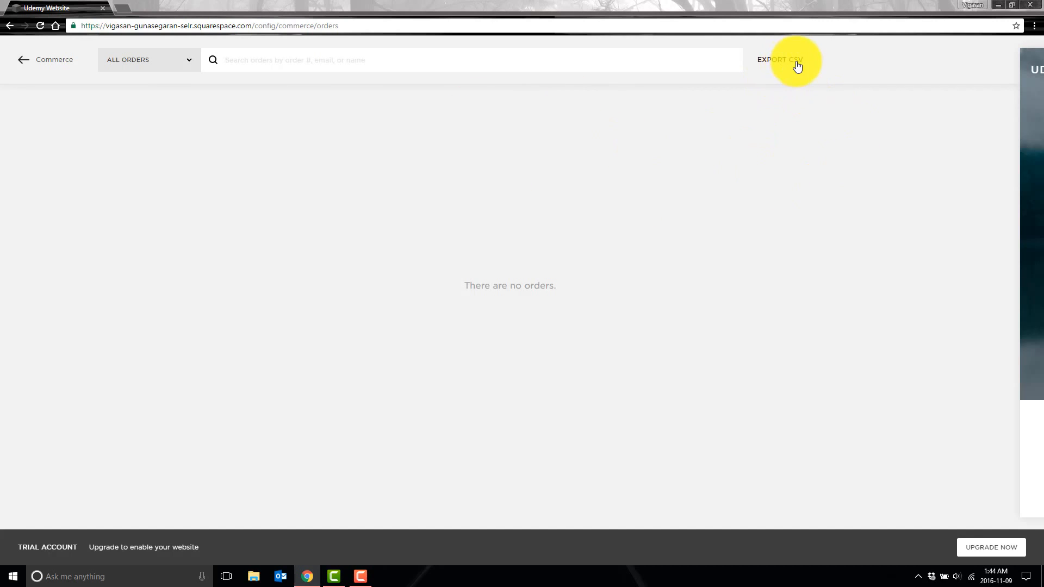
mouse_move(827, 63)
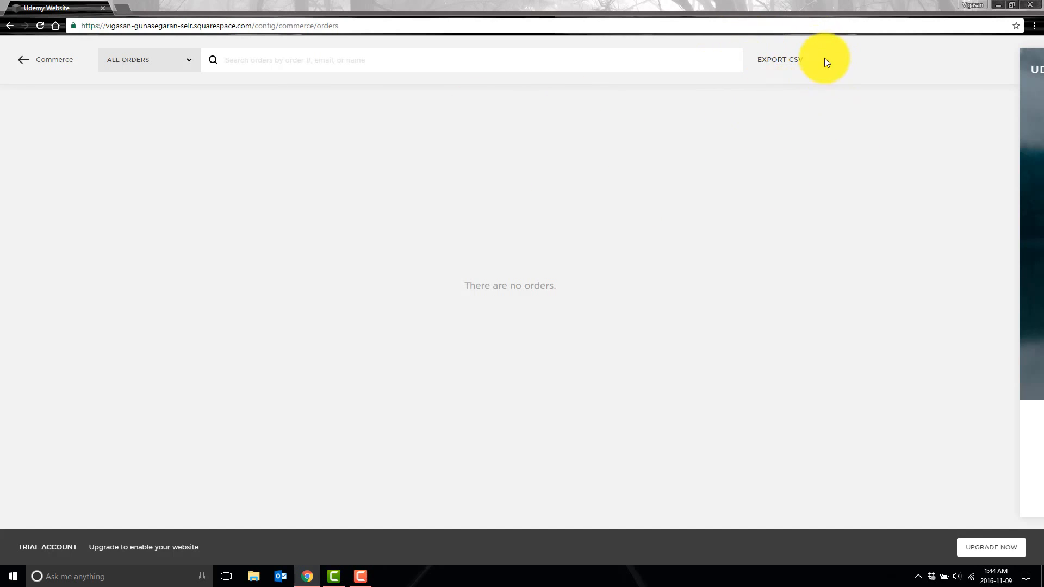
mouse_move(38, 85)
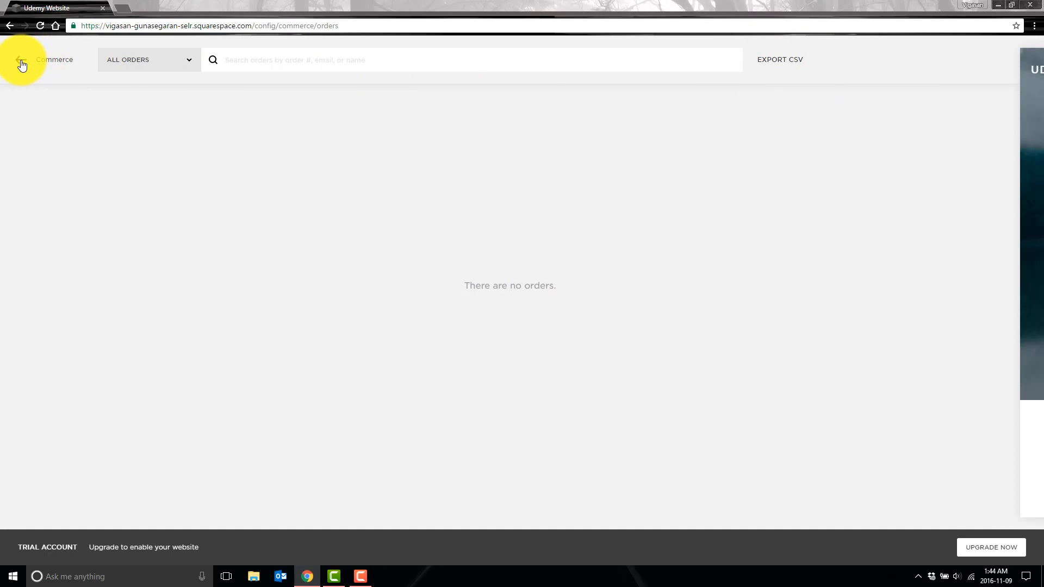
click(20, 60)
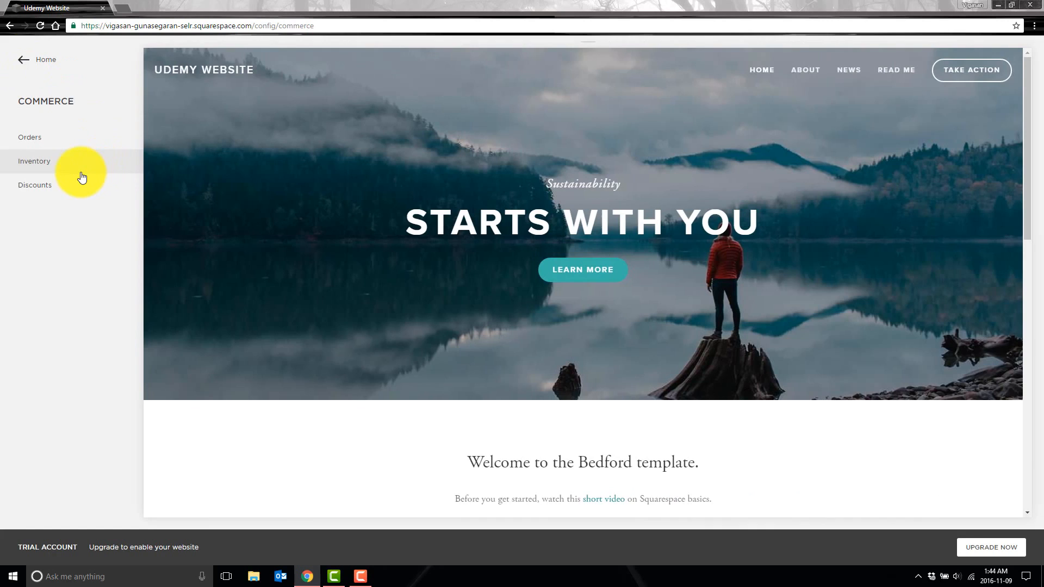
click(34, 161)
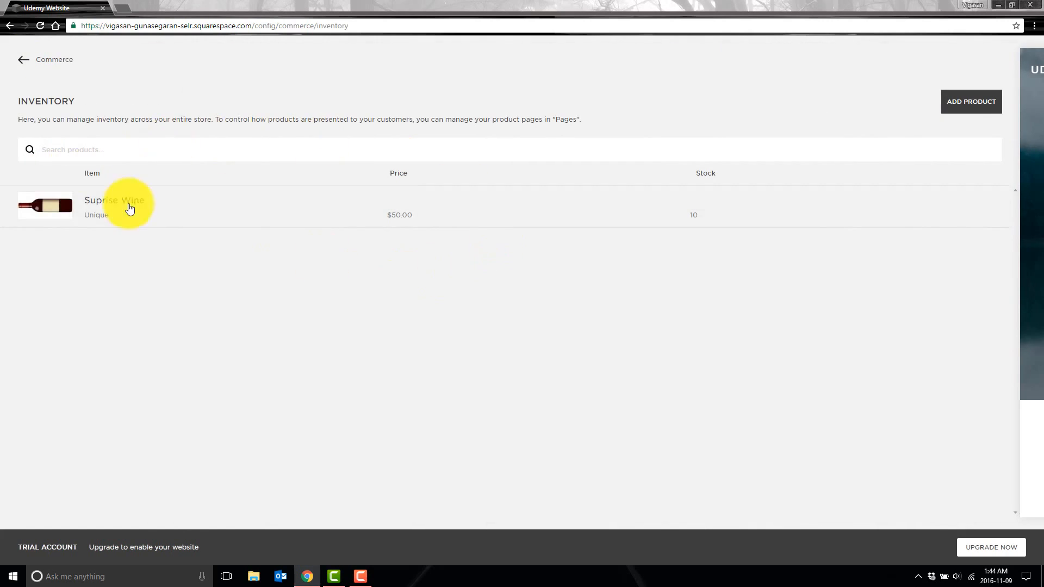
mouse_move(262, 204)
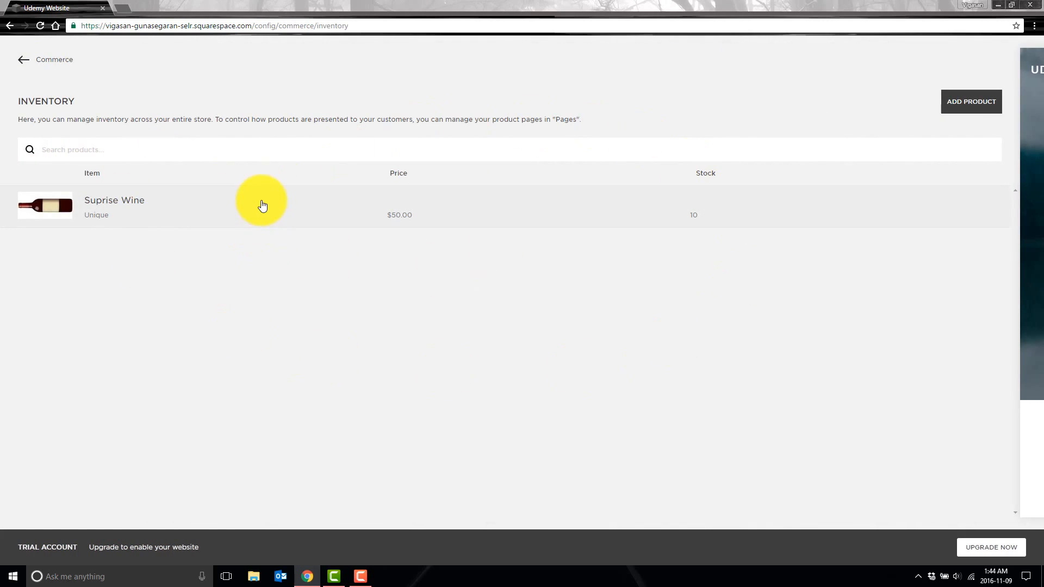
mouse_move(124, 248)
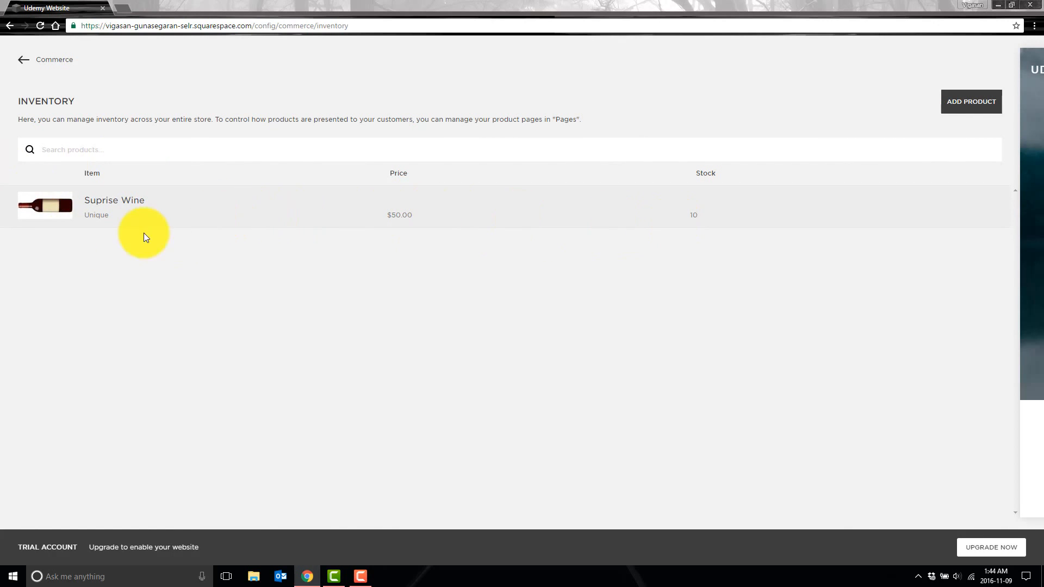
click(23, 59)
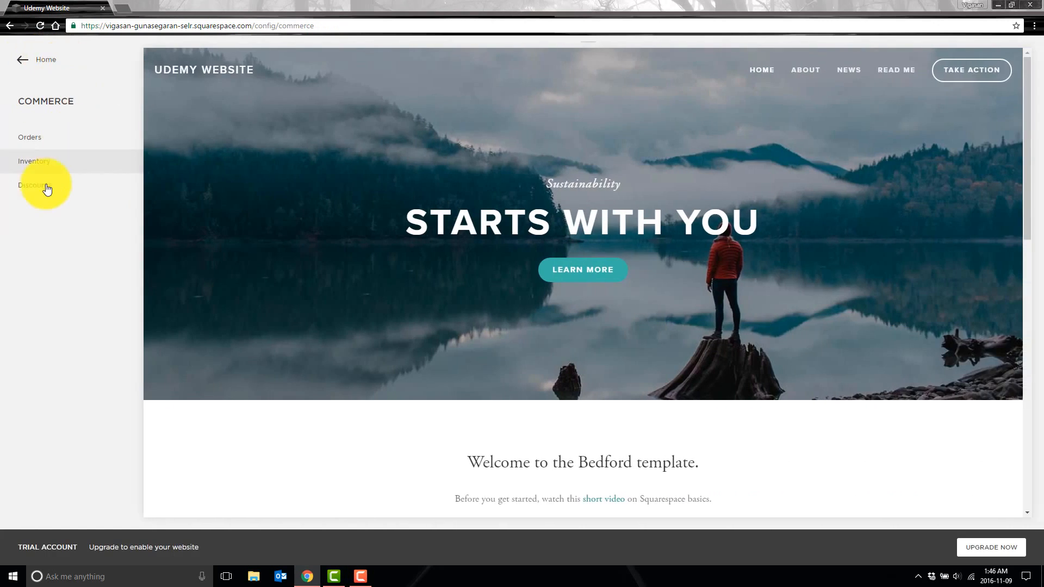
Start a new discount from the Discounts panel and set it to apply to any order.
click(31, 185)
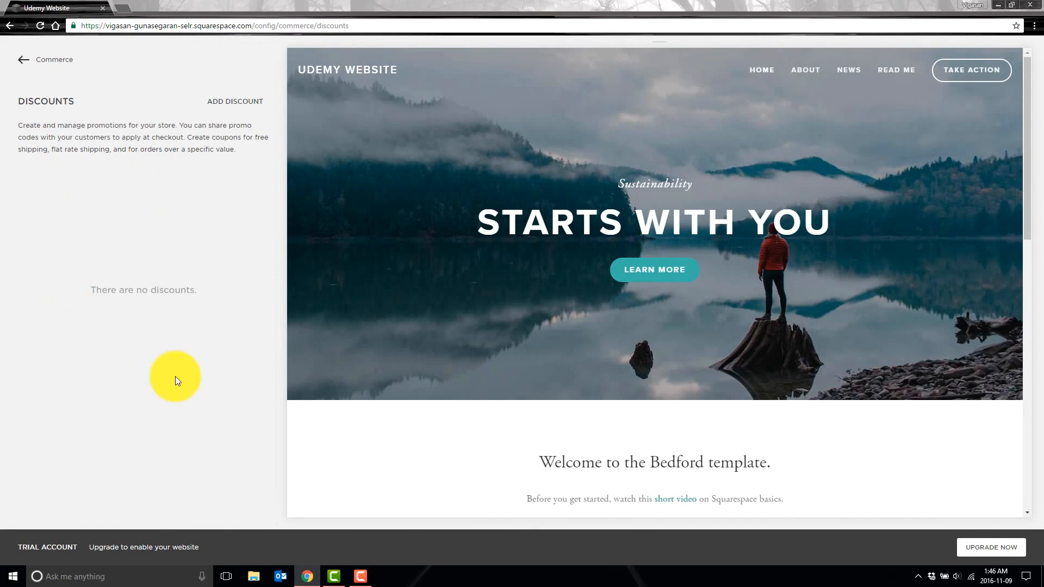
mouse_move(250, 110)
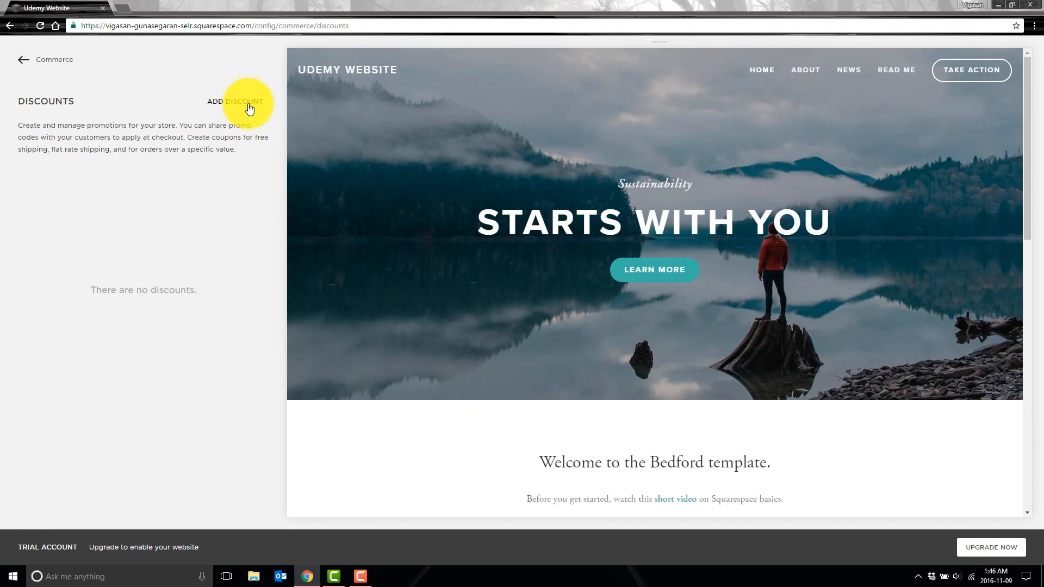
click(235, 102)
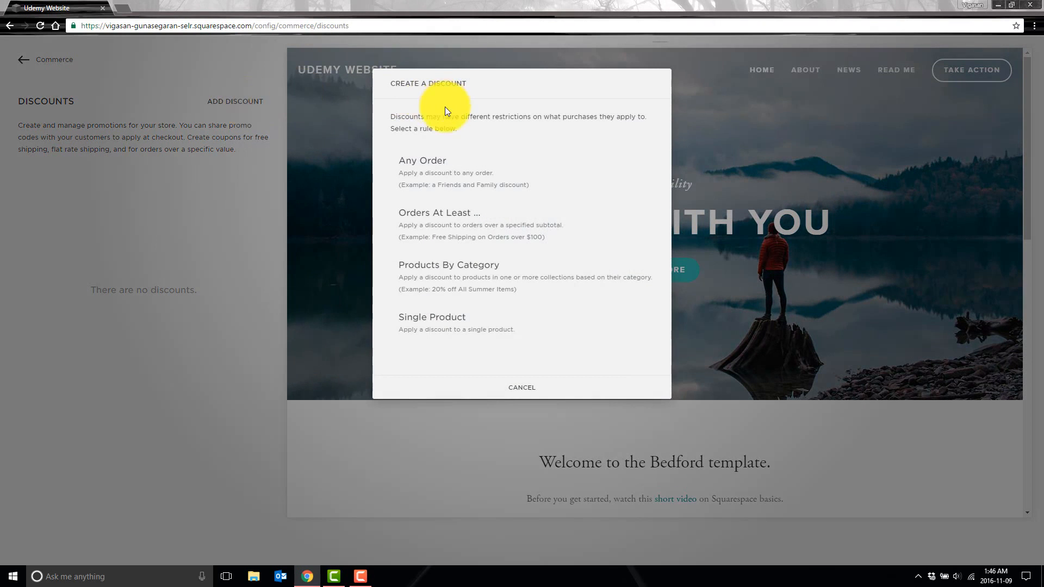
mouse_move(466, 188)
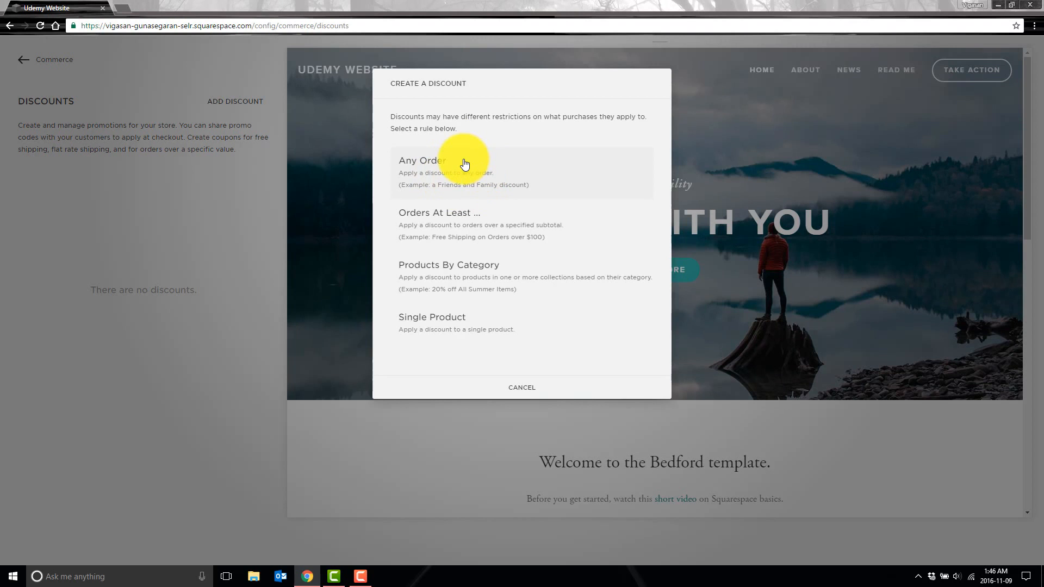
click(422, 161)
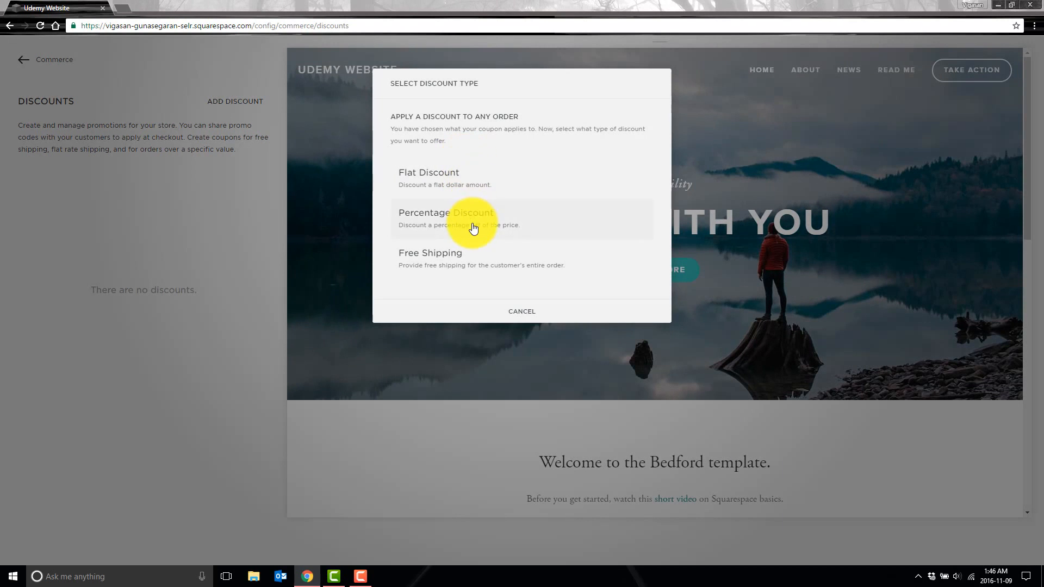
mouse_move(481, 220)
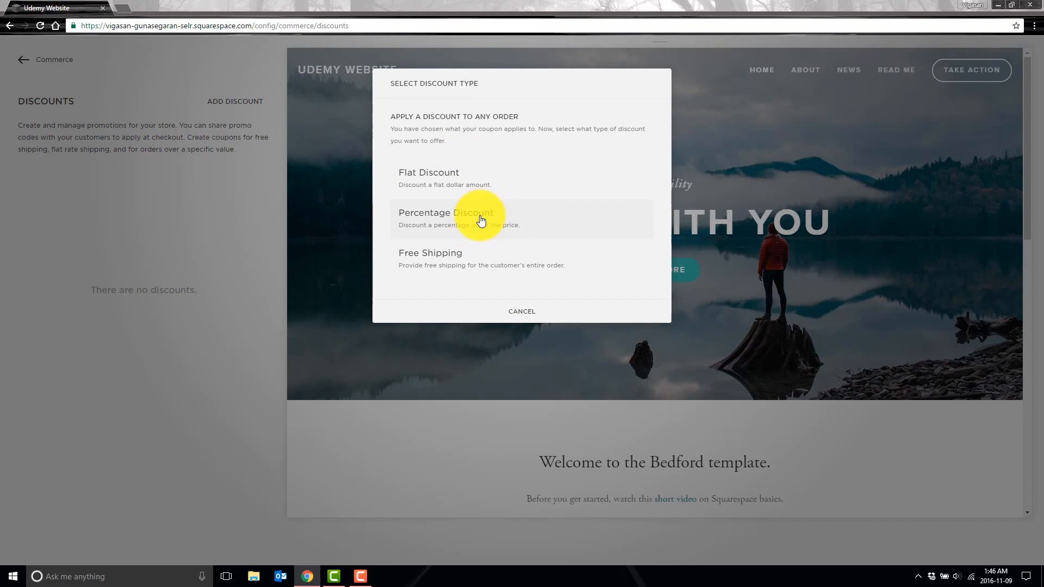
mouse_move(461, 259)
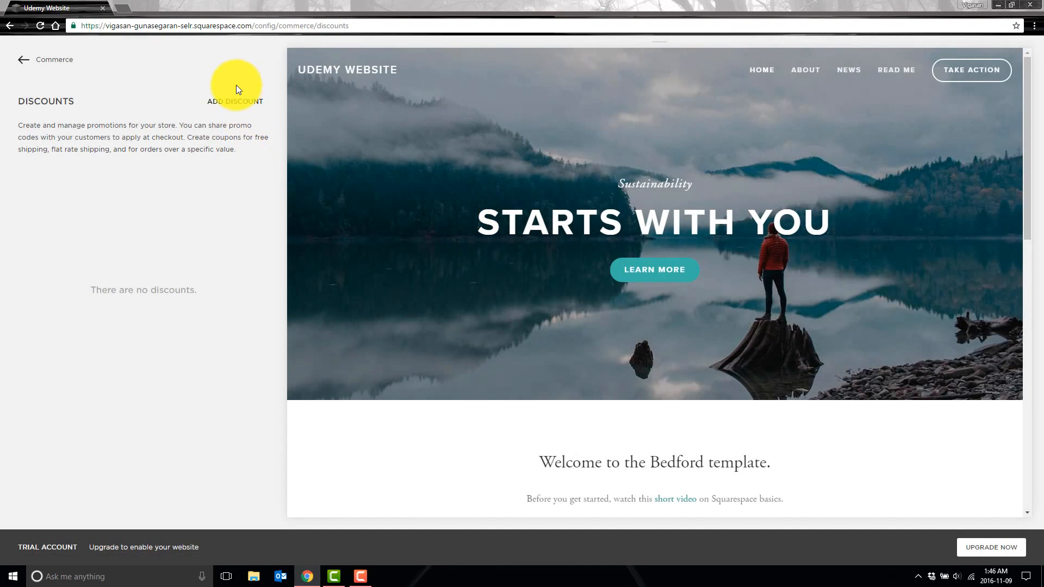
Preview the Orders At Least and Single Product discount rules, then cancel without adding one.
click(234, 101)
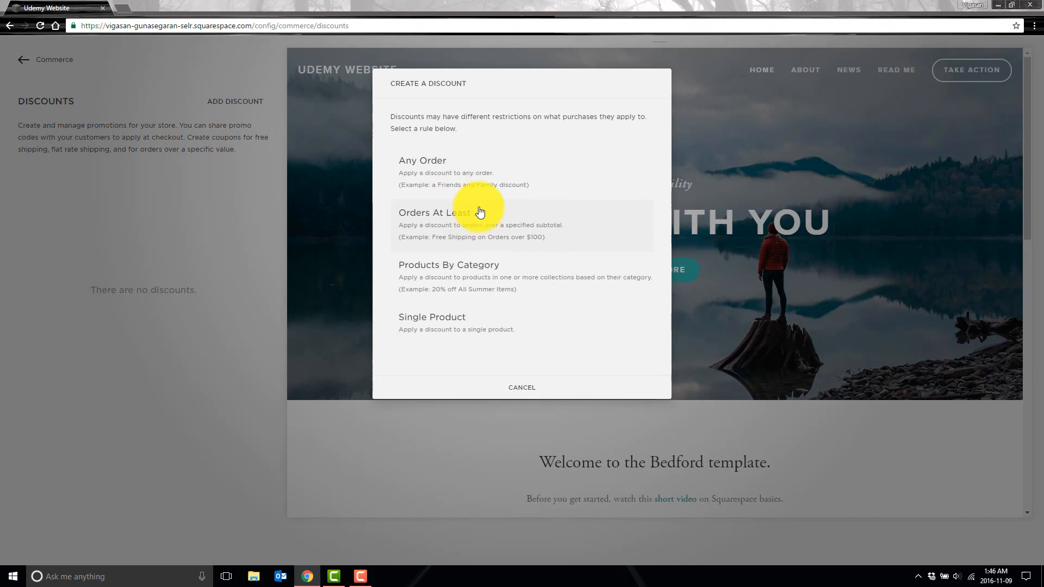
mouse_move(553, 241)
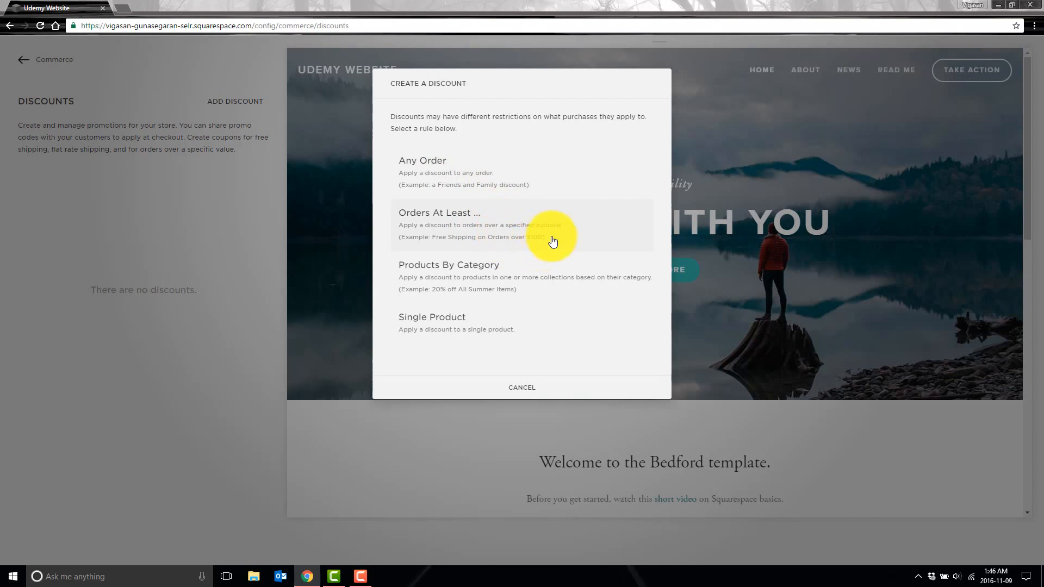
mouse_move(538, 238)
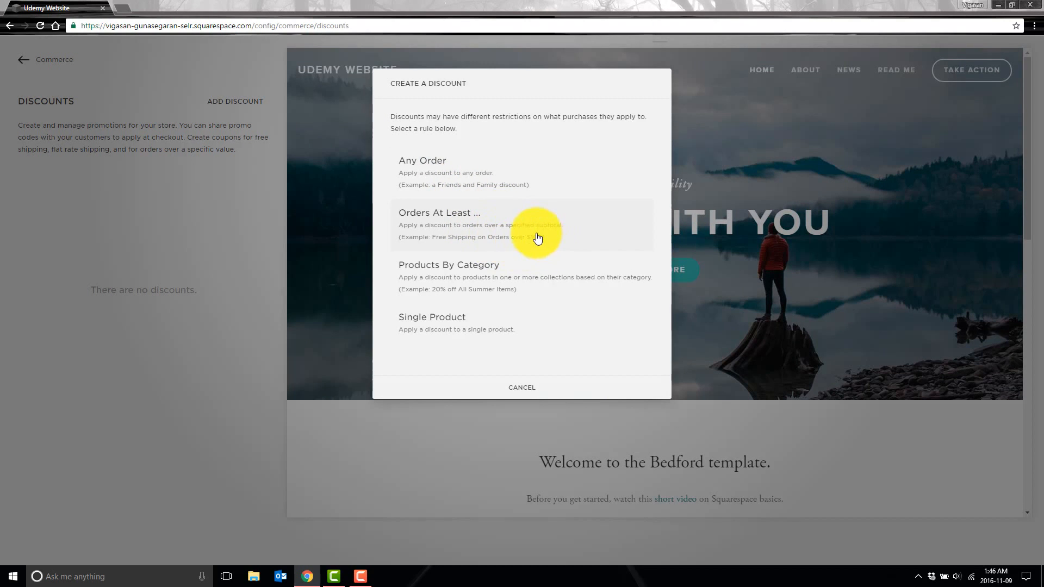
click(438, 223)
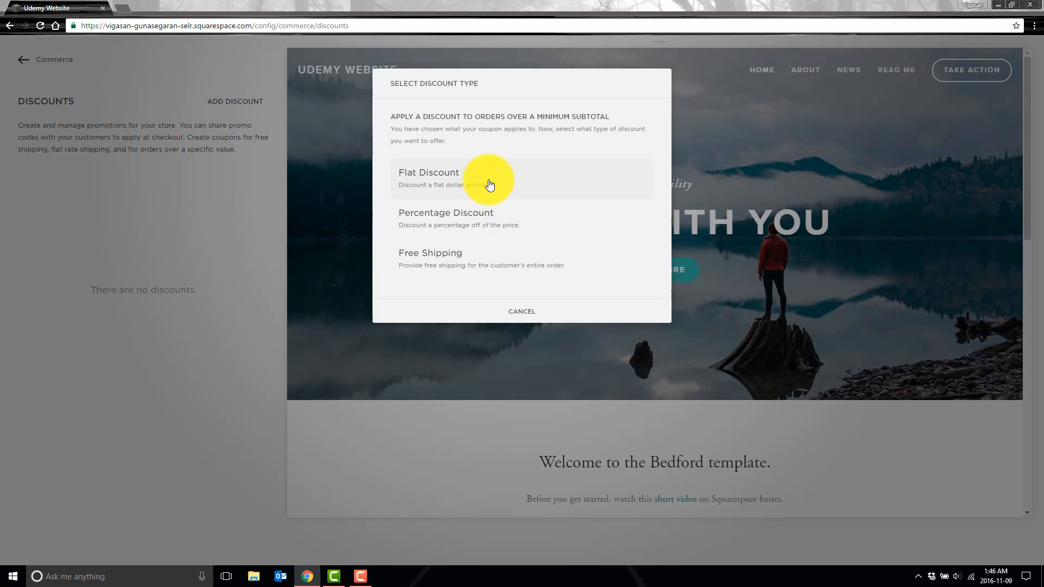
mouse_move(519, 250)
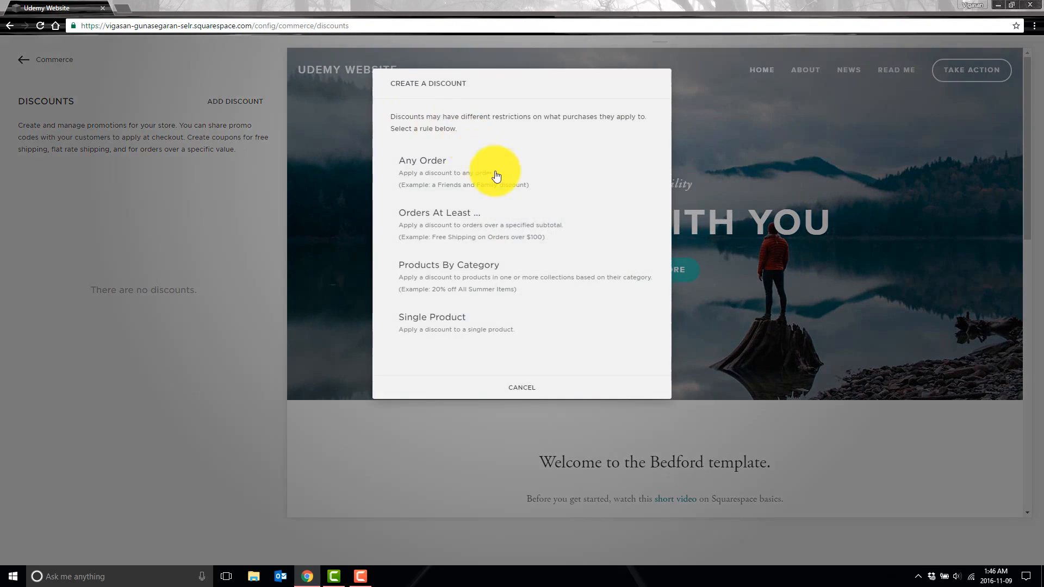
mouse_move(519, 271)
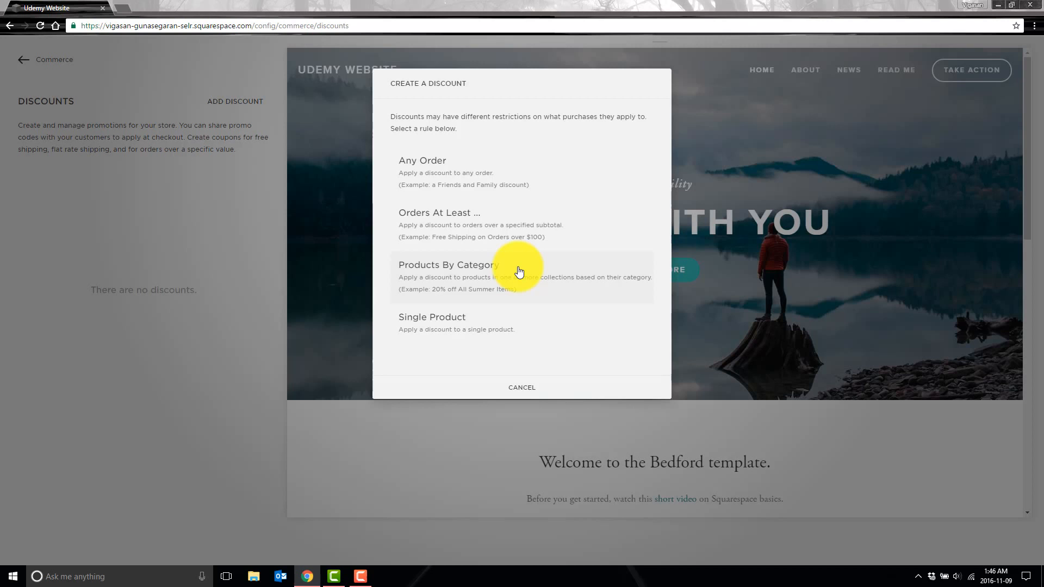
mouse_move(496, 269)
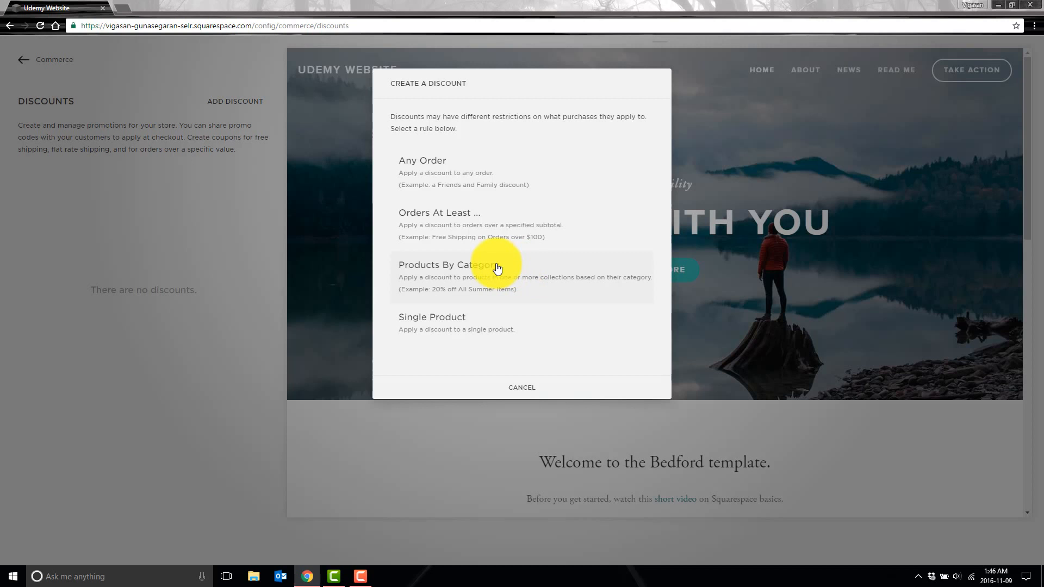
mouse_move(498, 328)
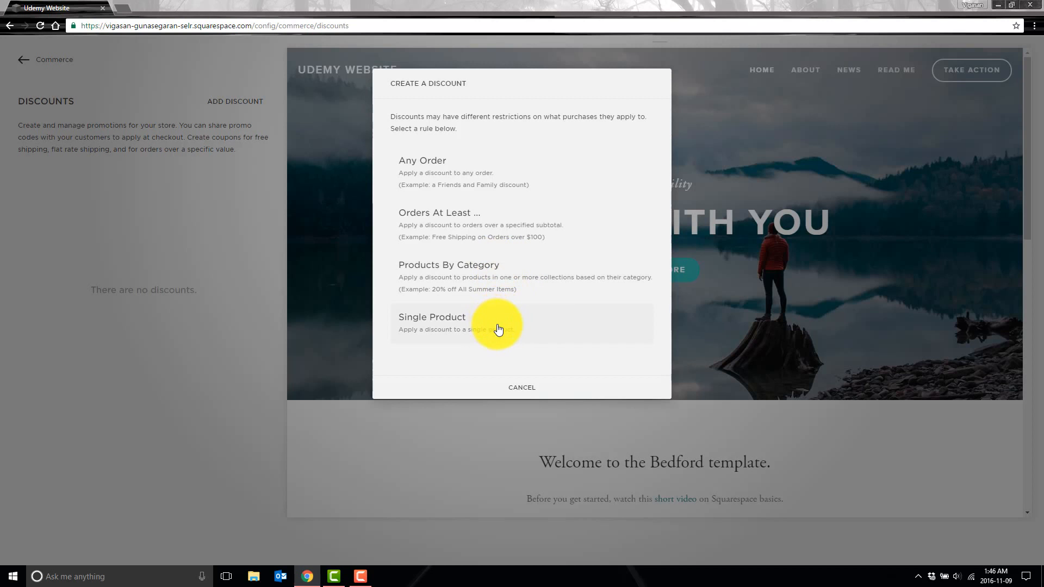
click(432, 316)
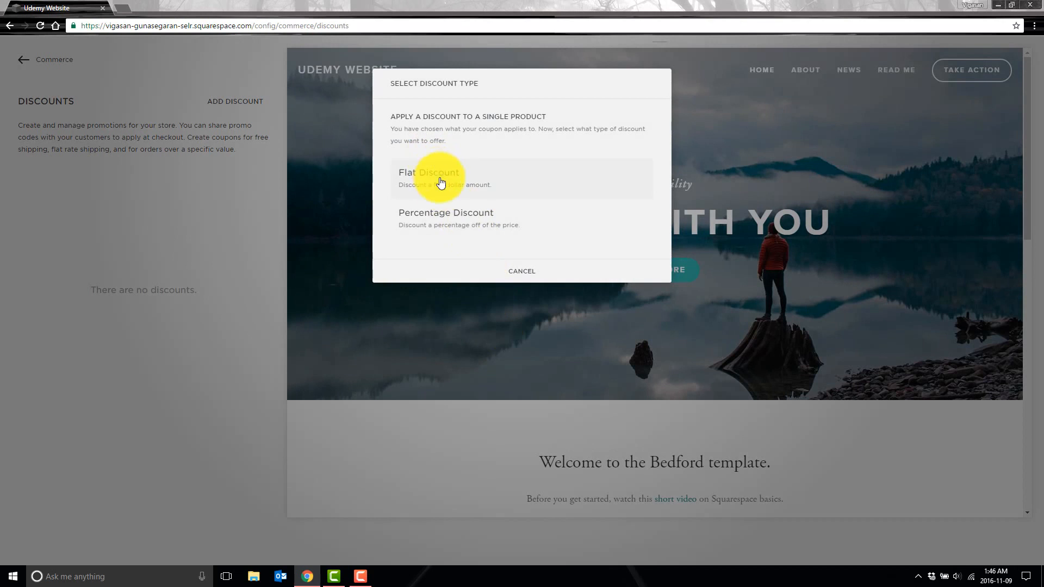
click(521, 270)
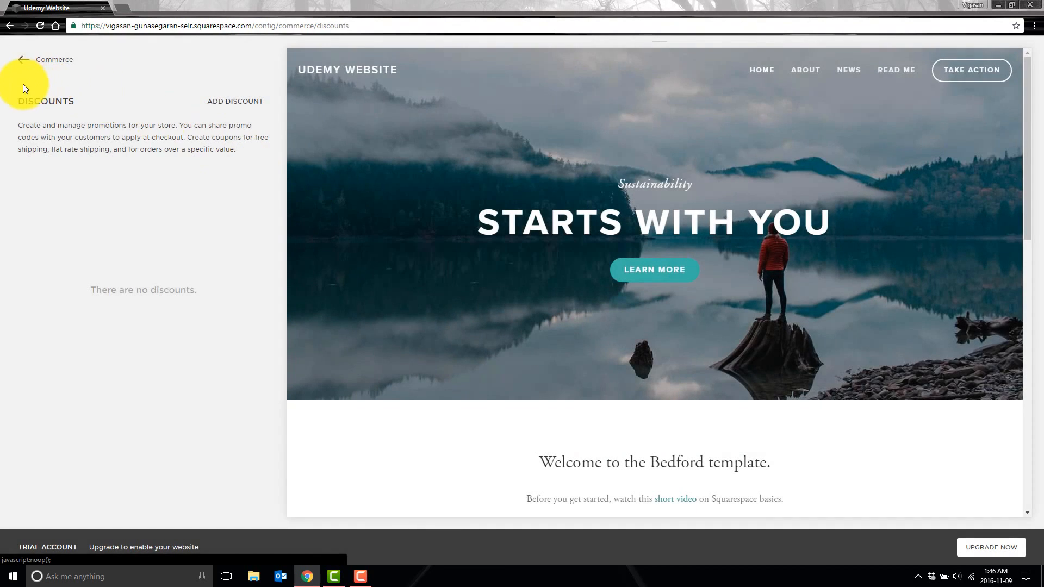
Leave Discounts for Analytics and bring up the Traffic Overview report.
click(15, 59)
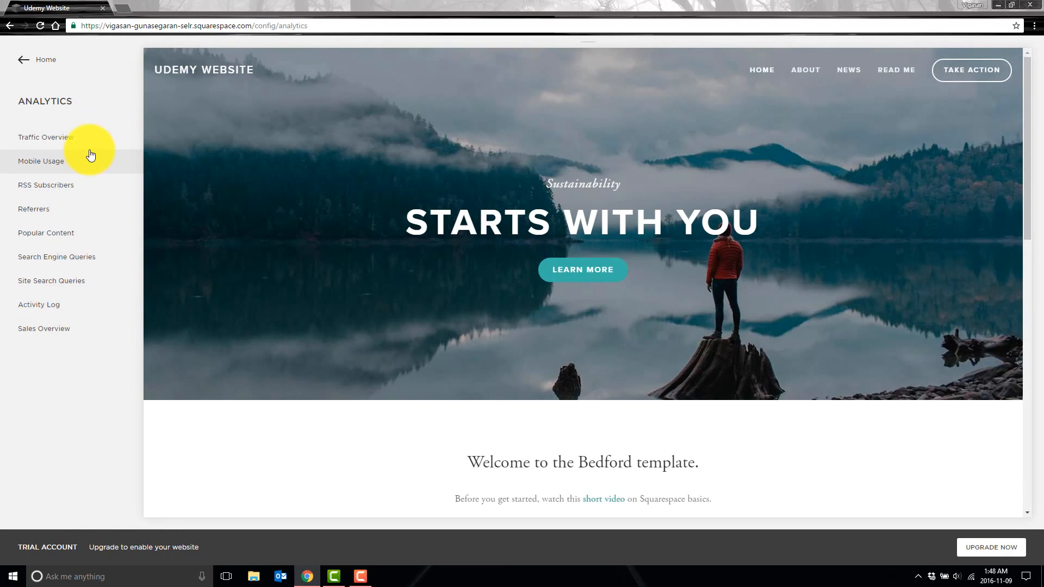
click(43, 137)
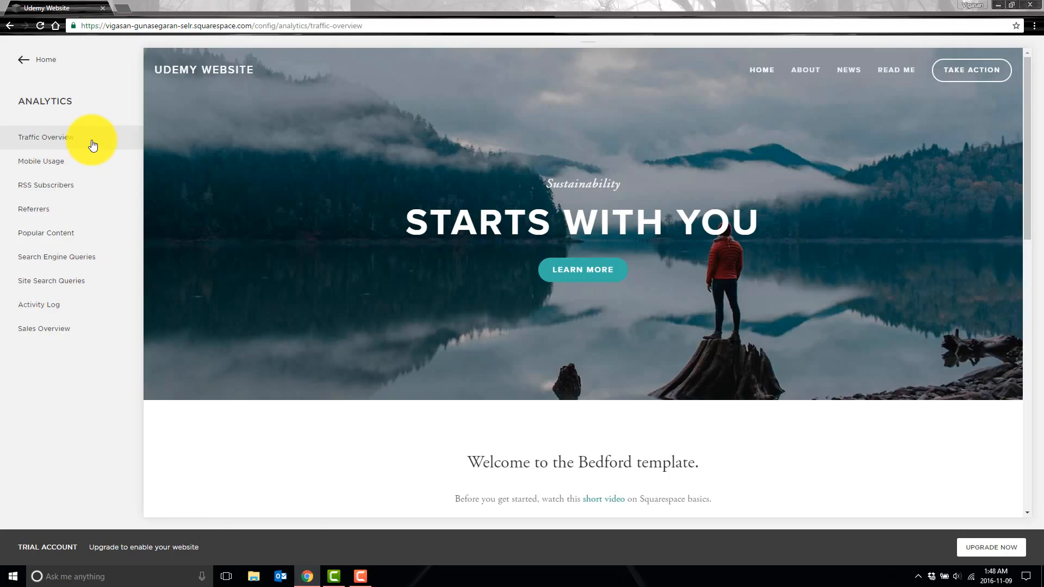
click(44, 137)
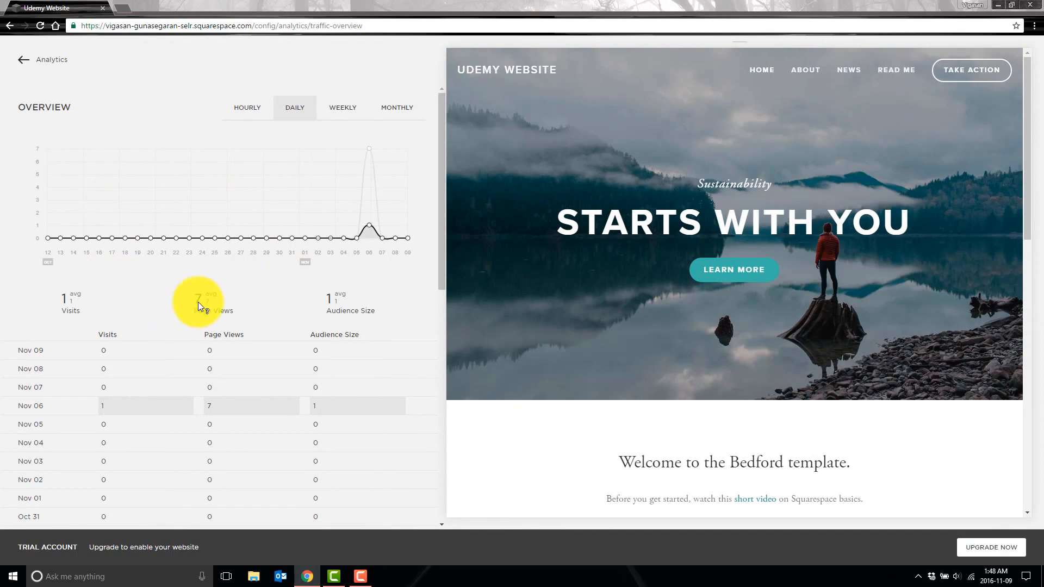
mouse_move(70, 307)
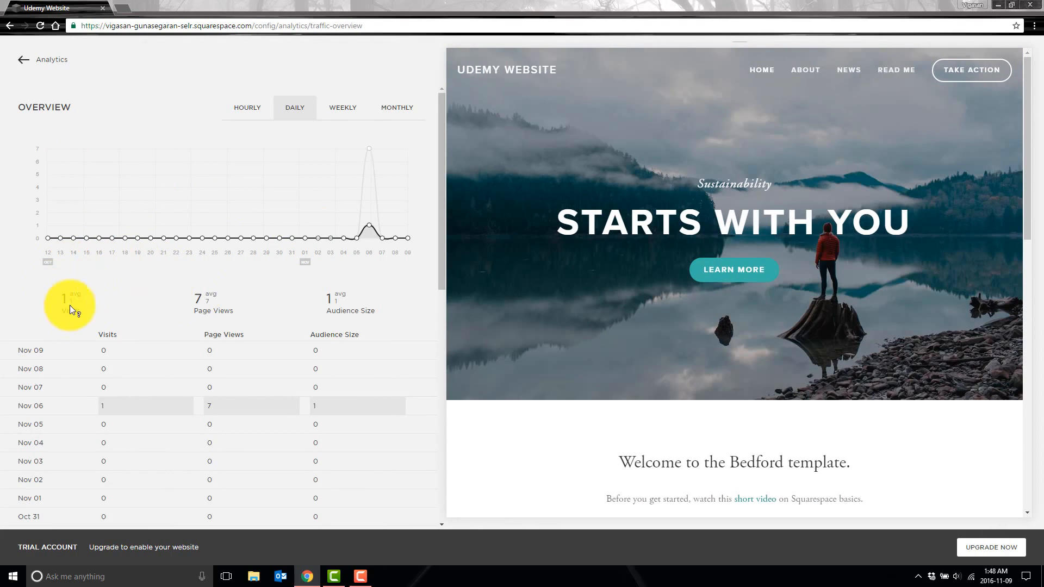
mouse_move(260, 286)
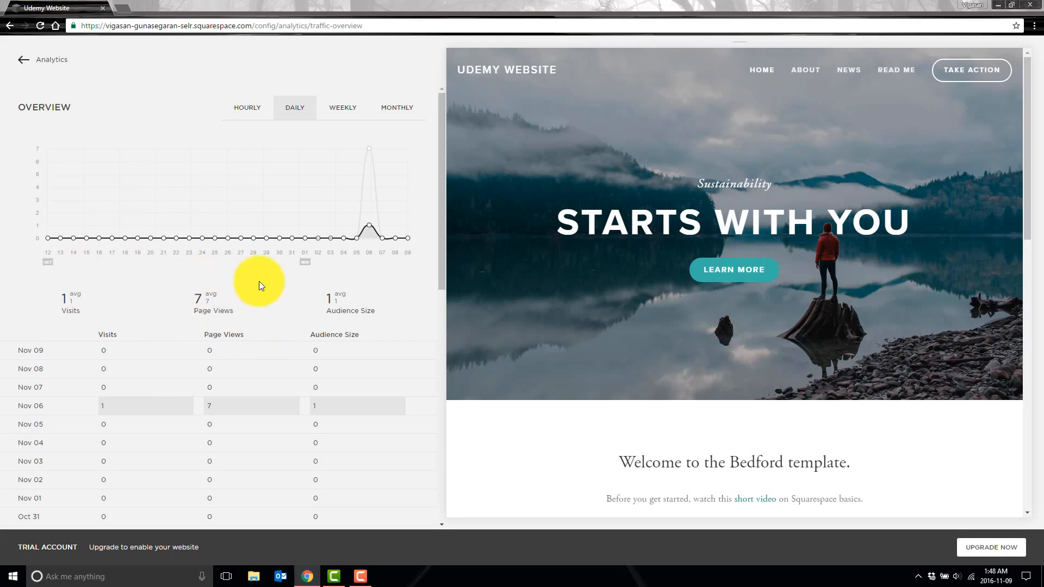
mouse_move(341, 301)
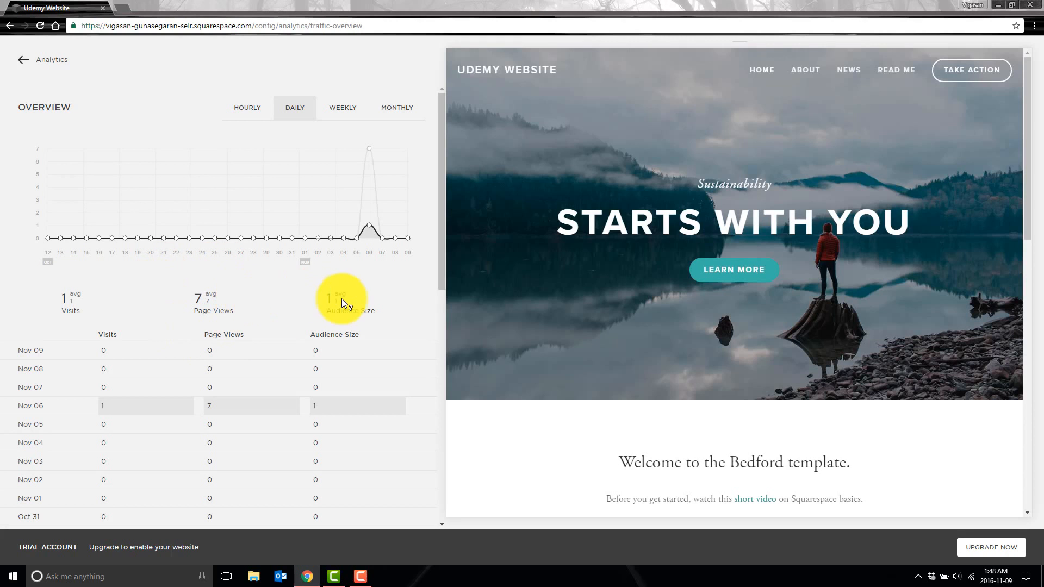
View Traffic Overview by month, showing November's 1 visit and 7 page views, then return to the report list.
scroll(down, 3)
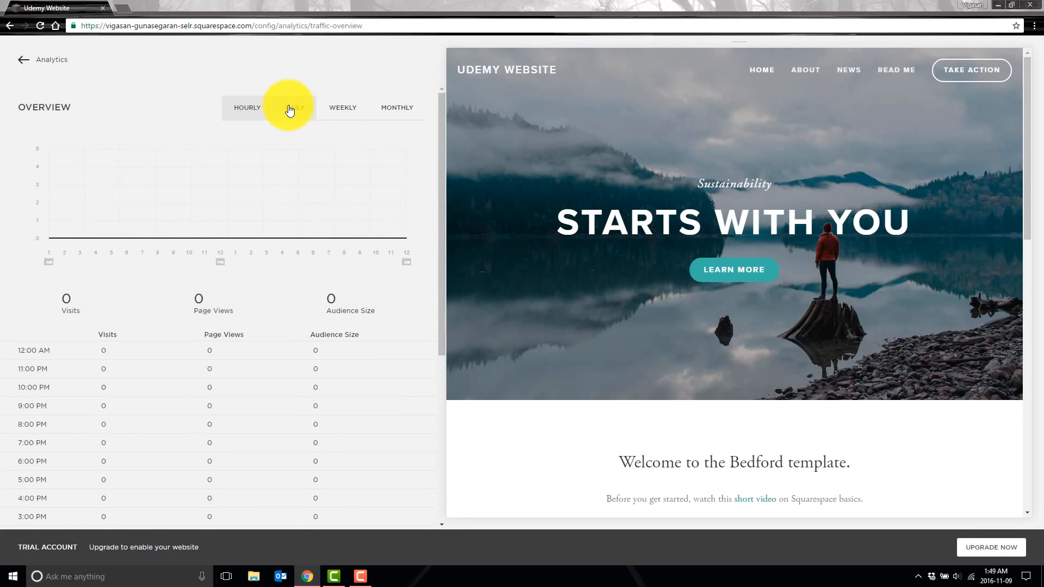
click(397, 108)
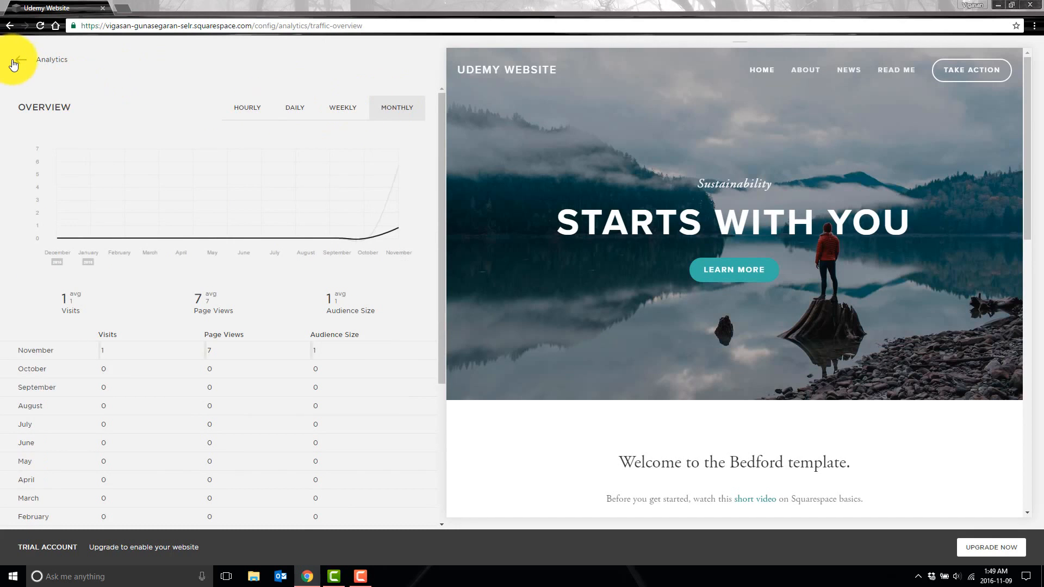
click(12, 61)
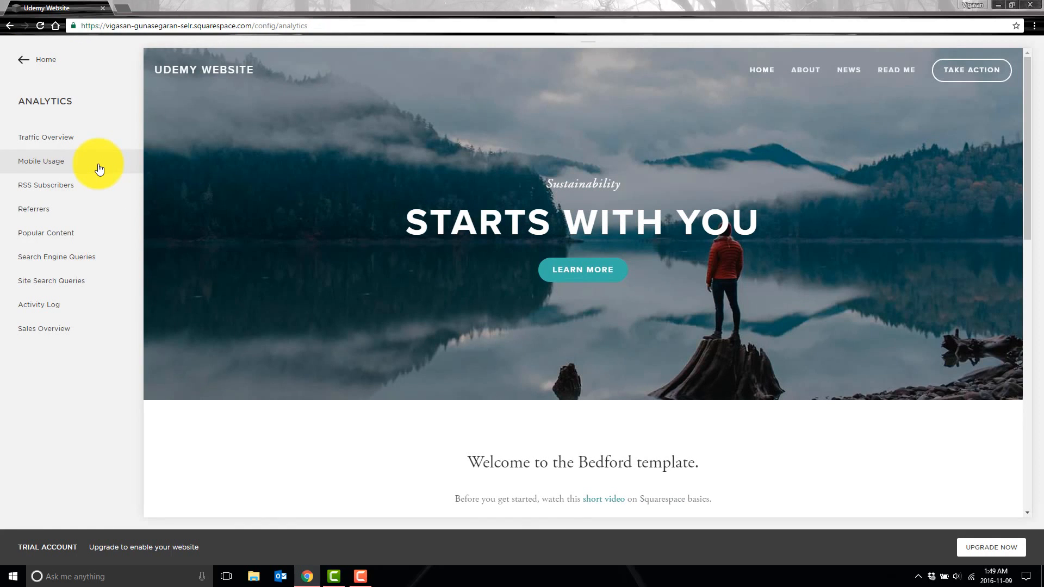
Check Mobile Usage at 100.00% desktop traffic, then move on to the RSS Subscribers report.
click(41, 161)
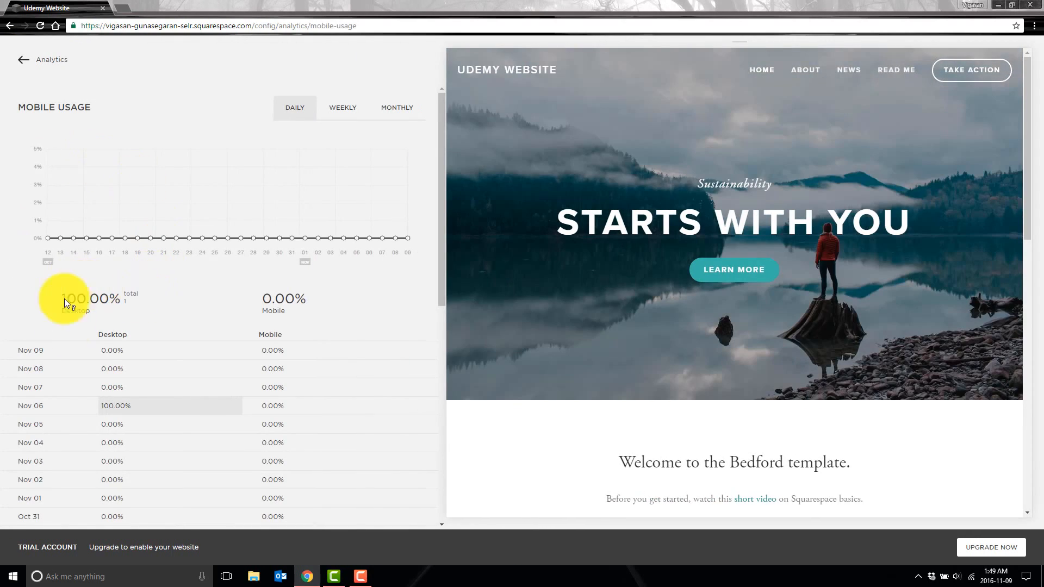
mouse_move(323, 300)
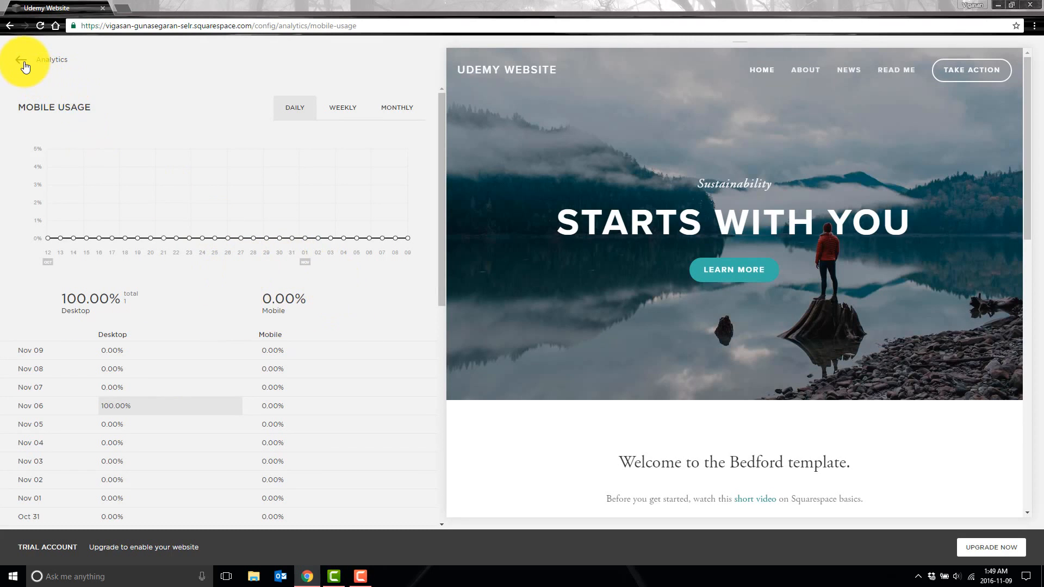
click(23, 60)
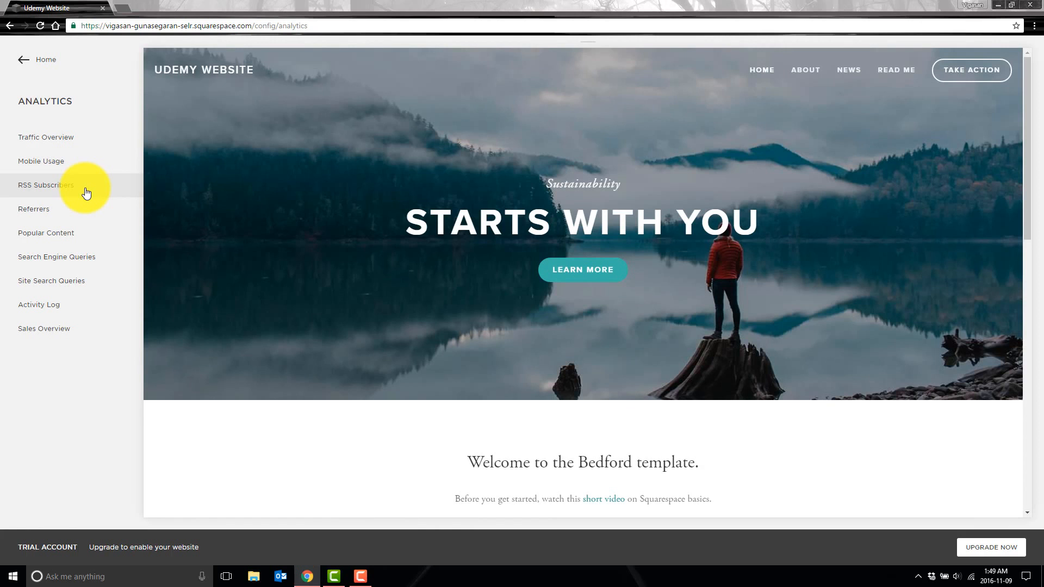
click(46, 185)
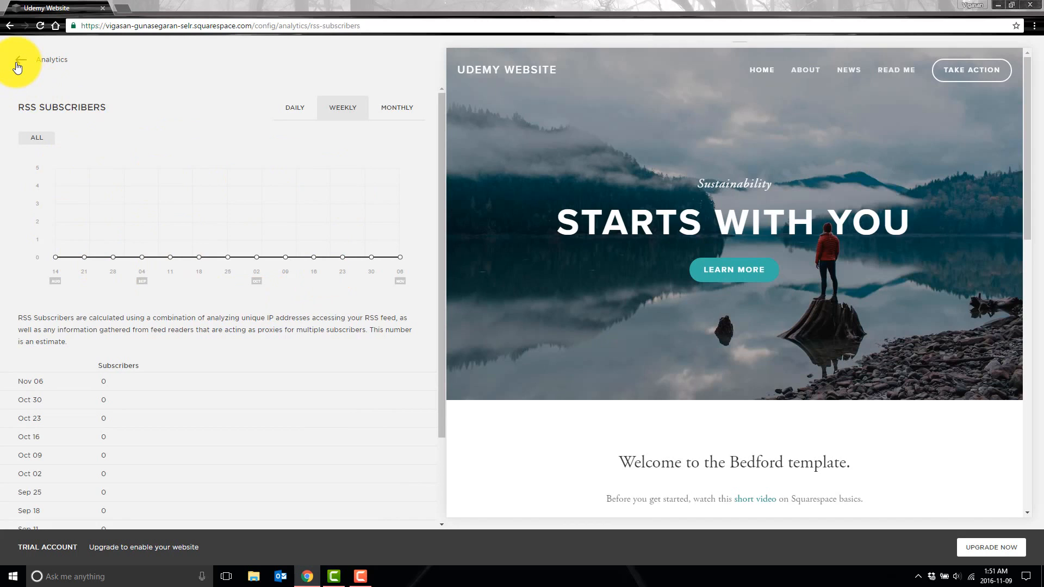
Back out of the RSS Subscribers and Popular Content reports to the Analytics report list.
click(22, 59)
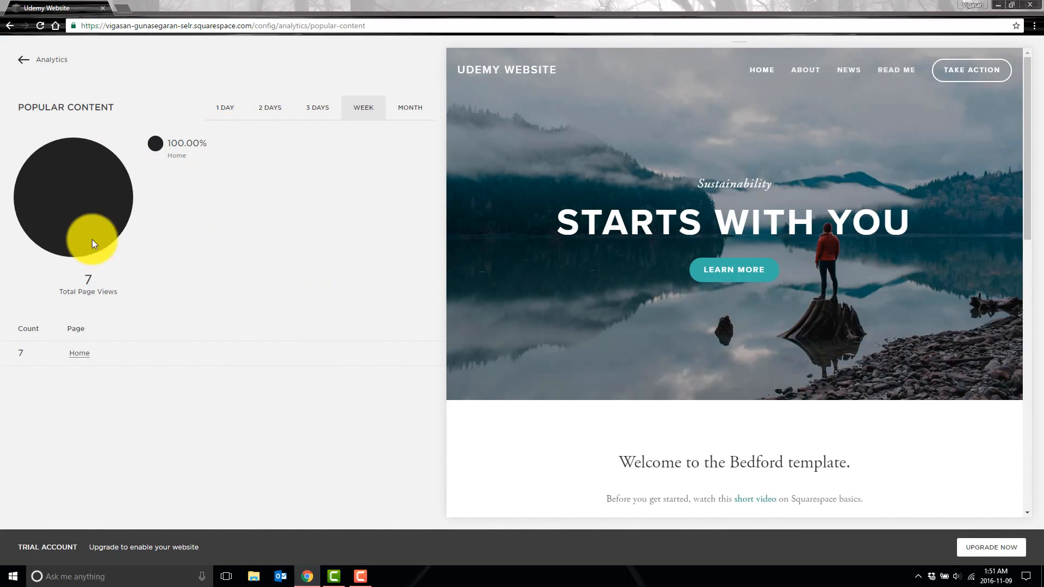
mouse_move(656, 242)
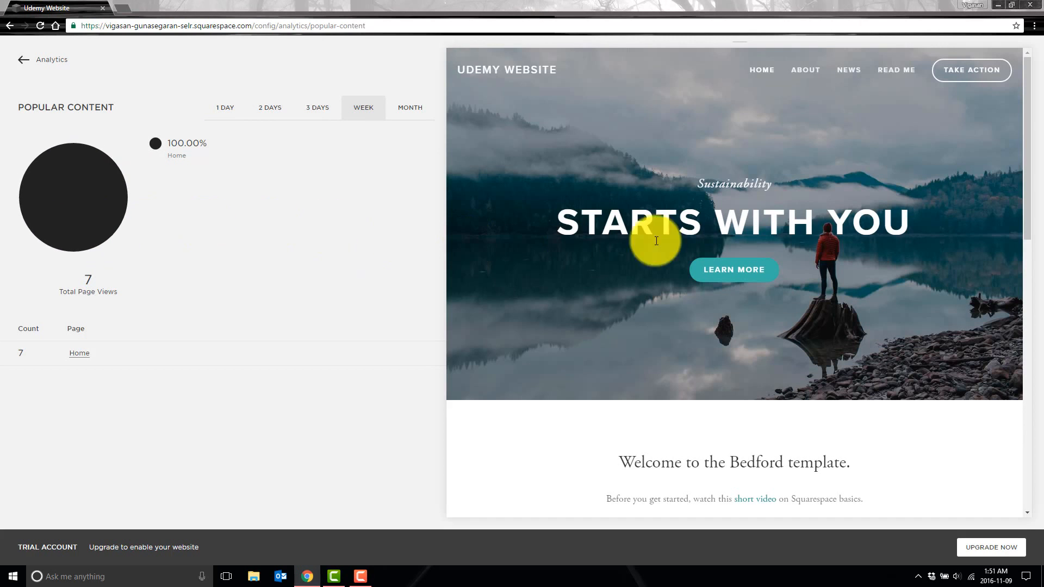
click(22, 60)
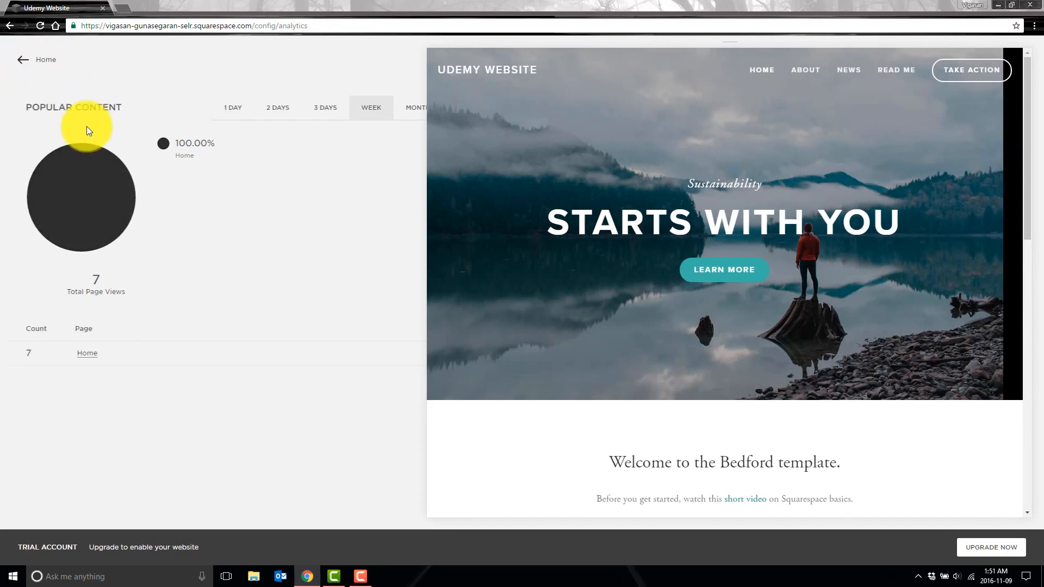
click(37, 60)
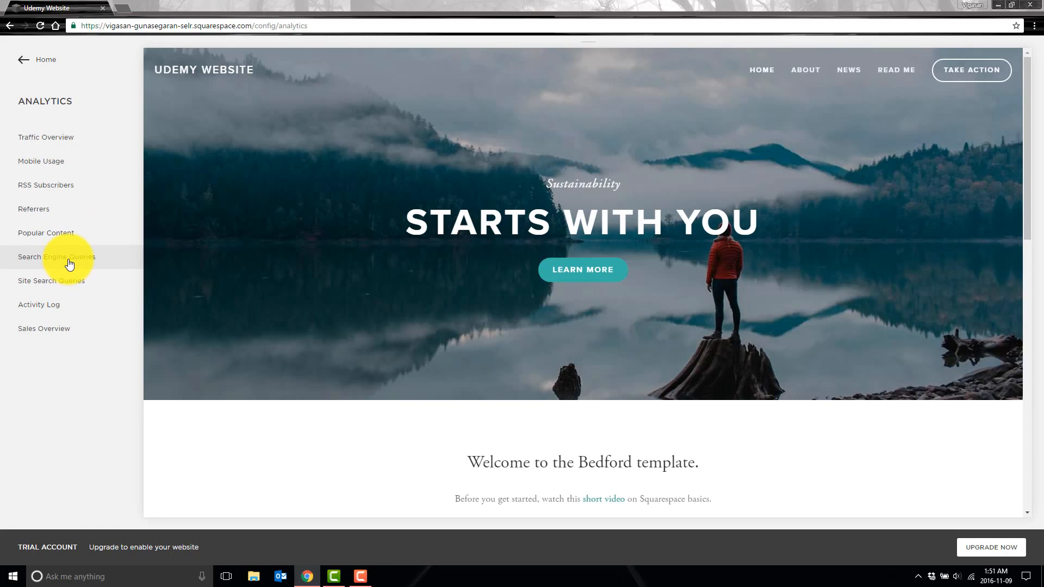
click(56, 257)
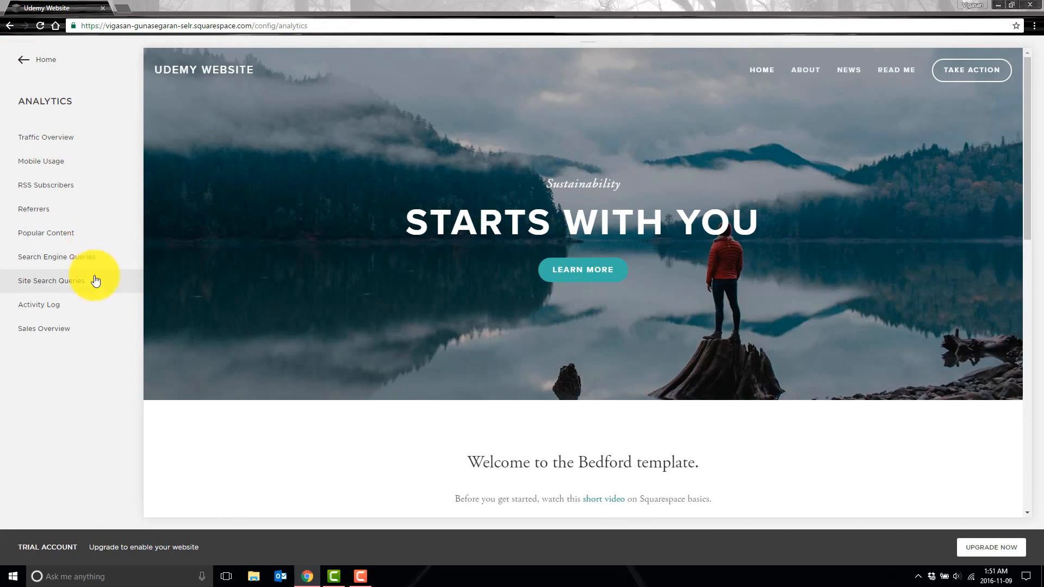
mouse_move(91, 286)
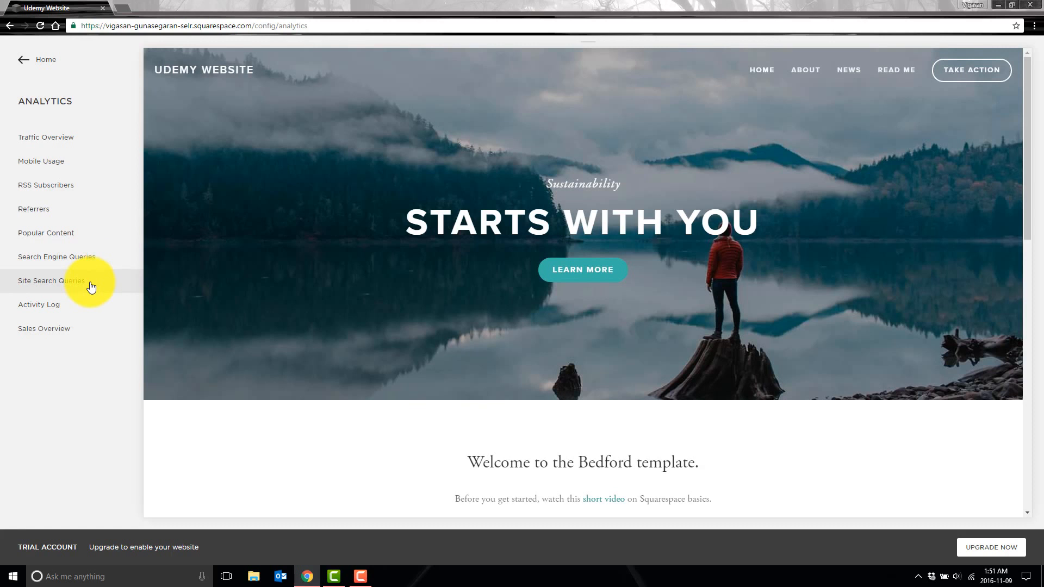
click(49, 280)
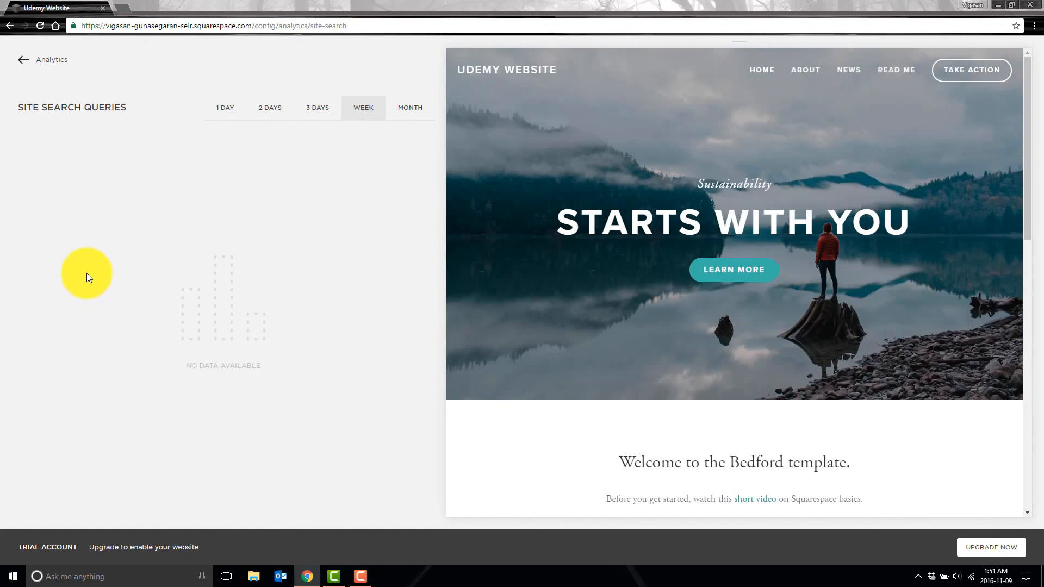
mouse_move(23, 60)
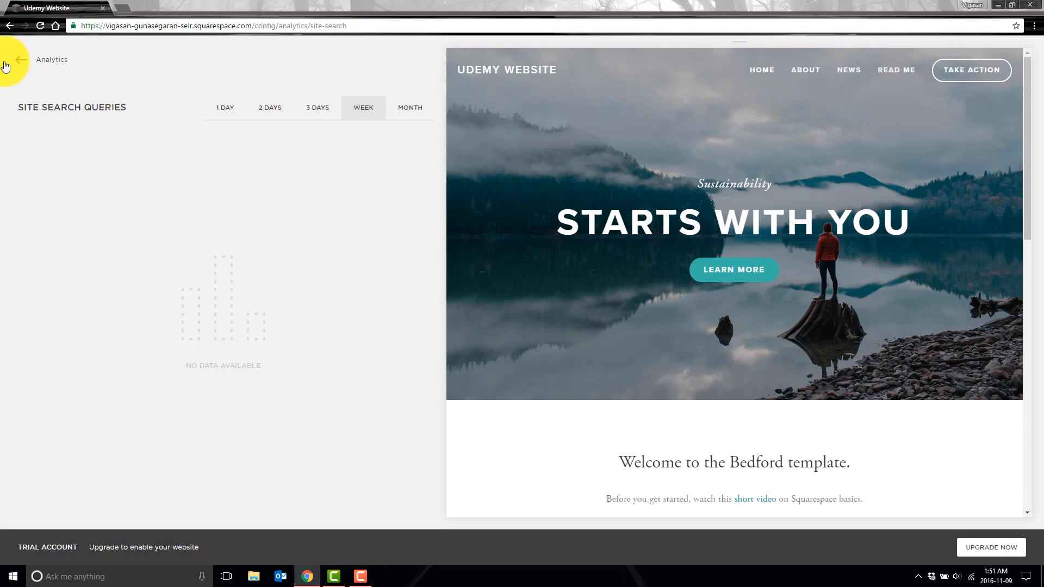
click(22, 60)
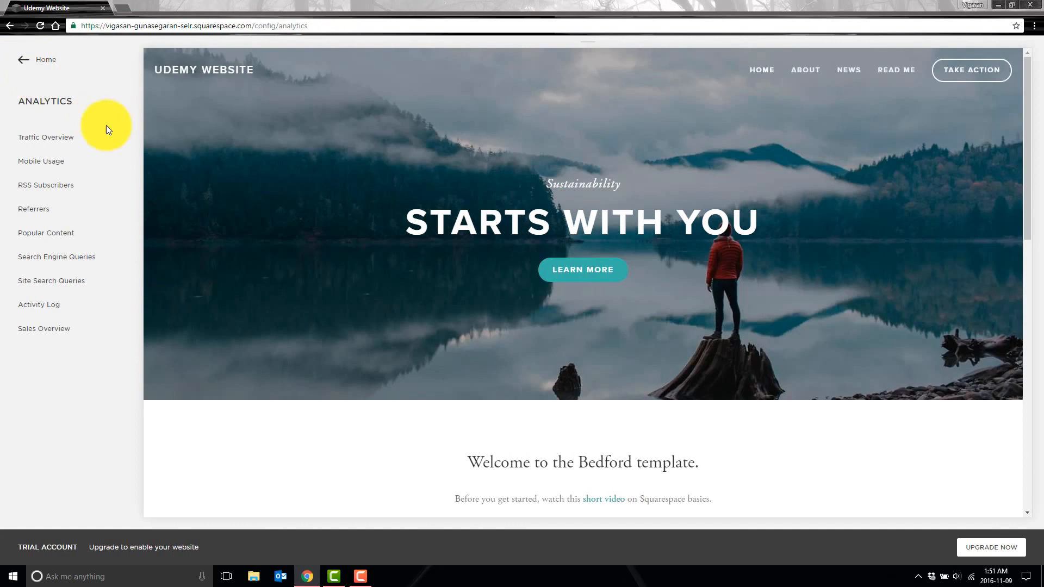
mouse_move(691, 65)
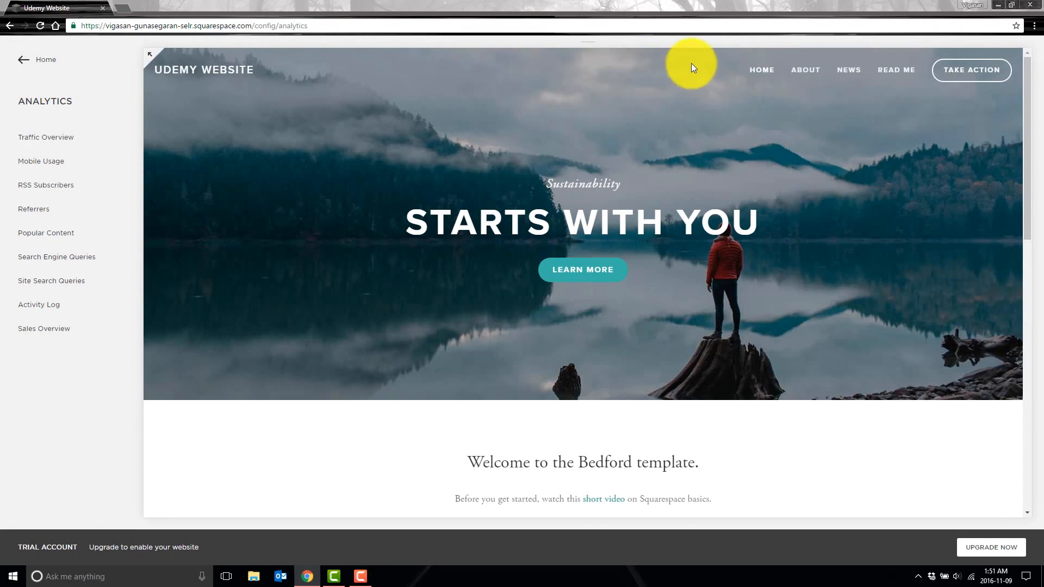
mouse_move(916, 433)
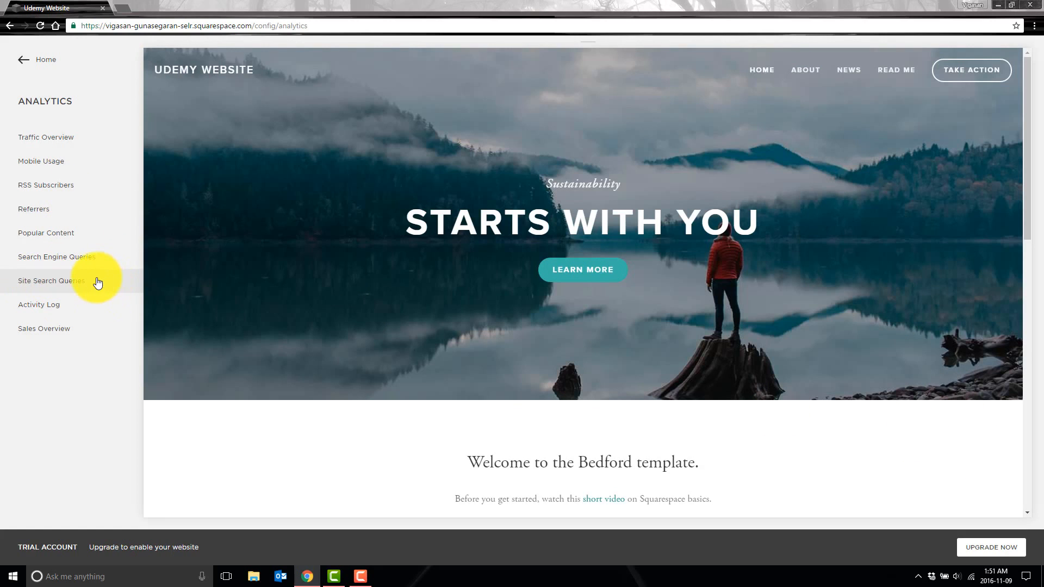
mouse_move(76, 311)
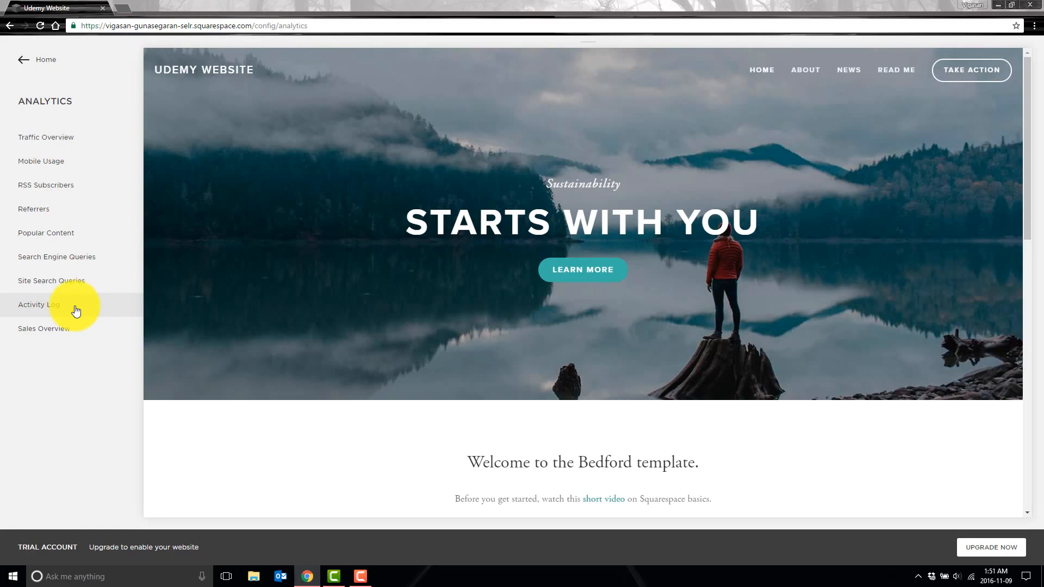
click(37, 304)
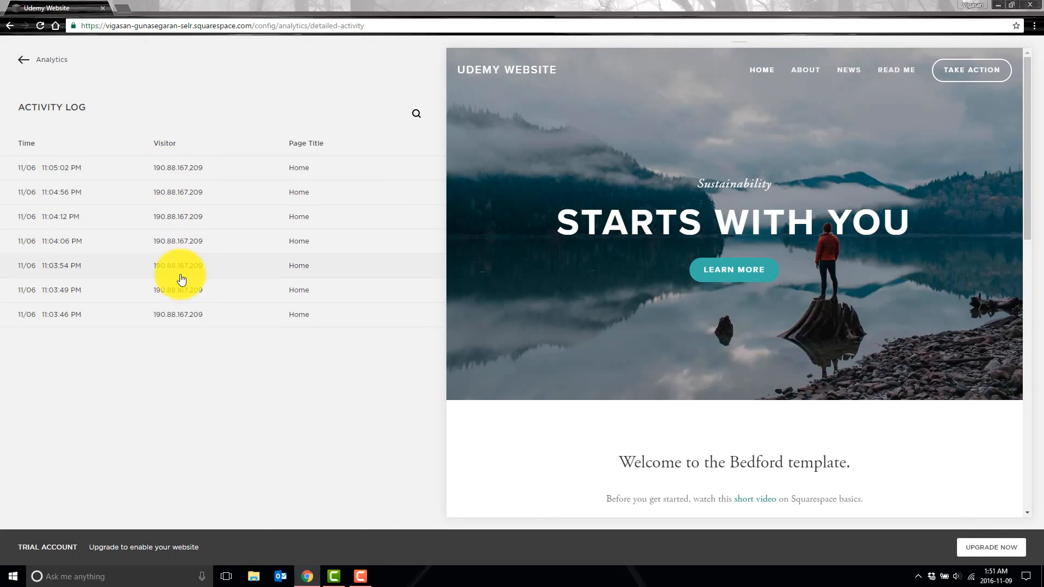
mouse_move(320, 167)
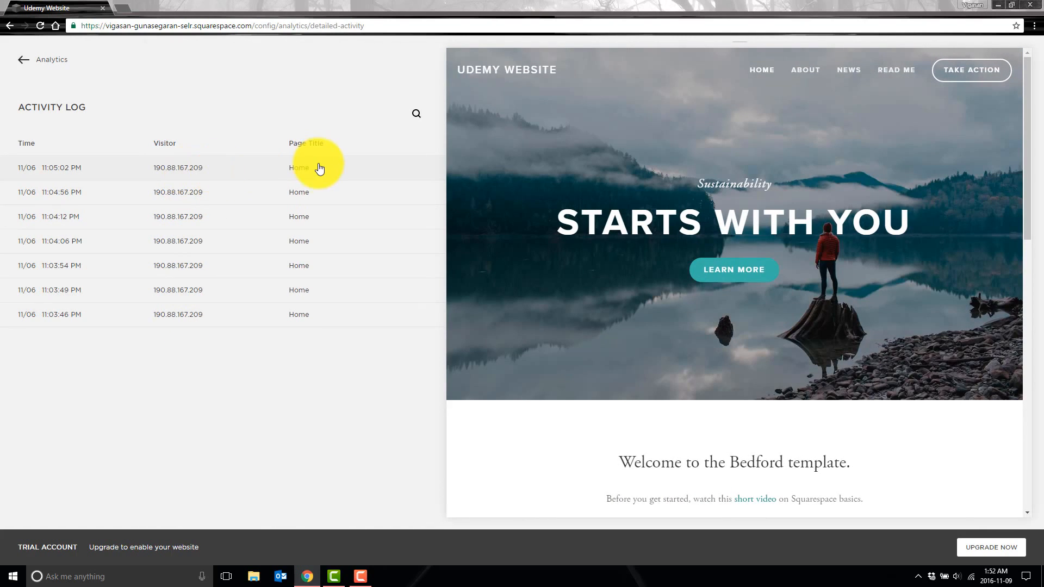
mouse_move(34, 76)
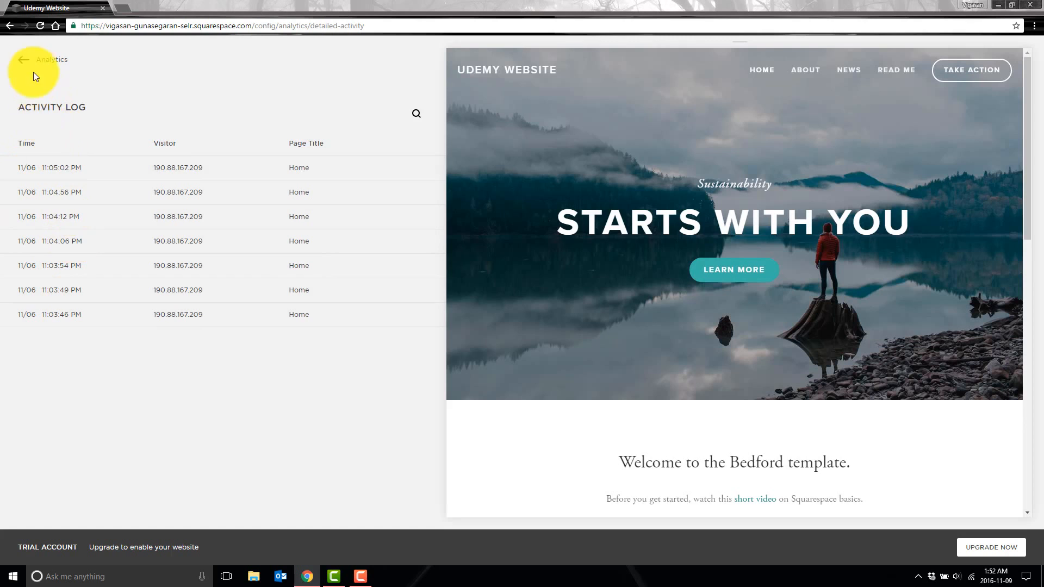
click(24, 59)
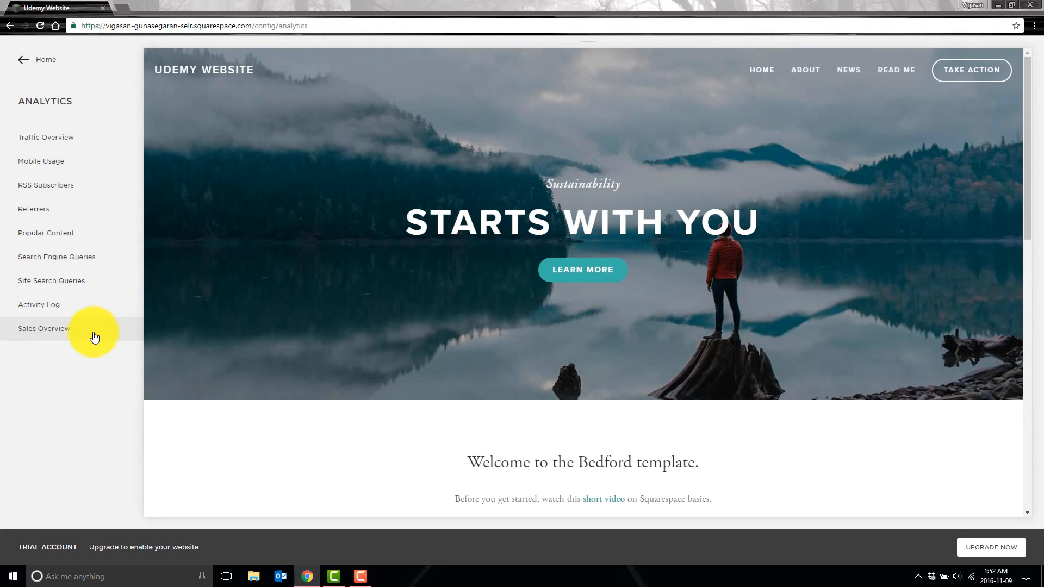
click(43, 328)
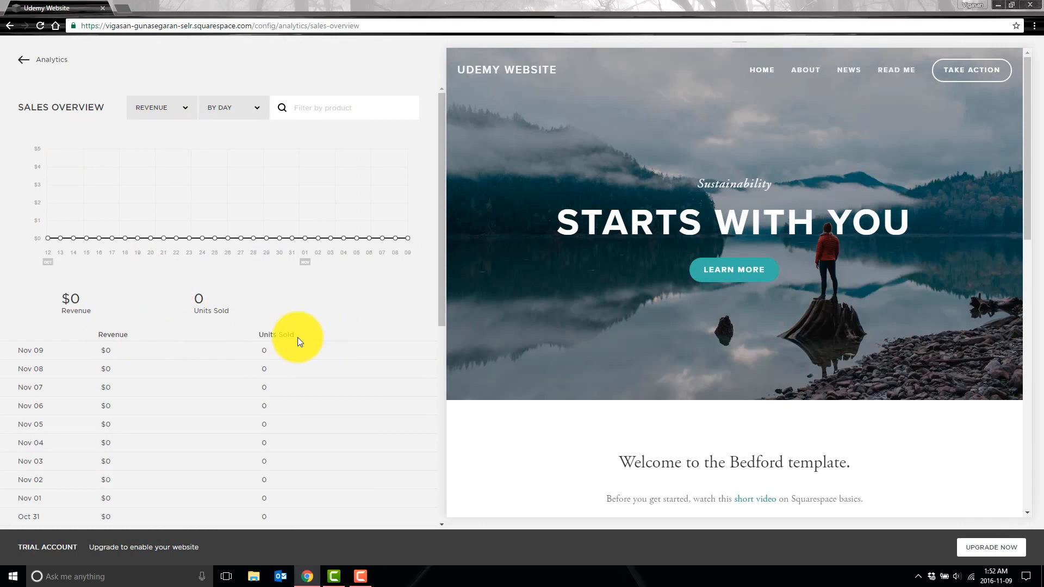
mouse_move(188, 246)
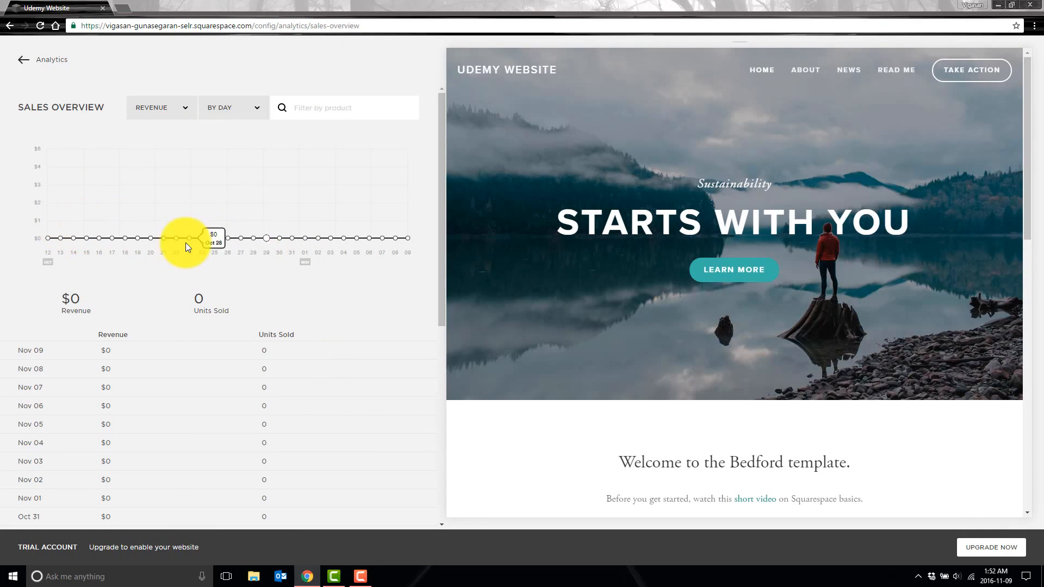
click(23, 60)
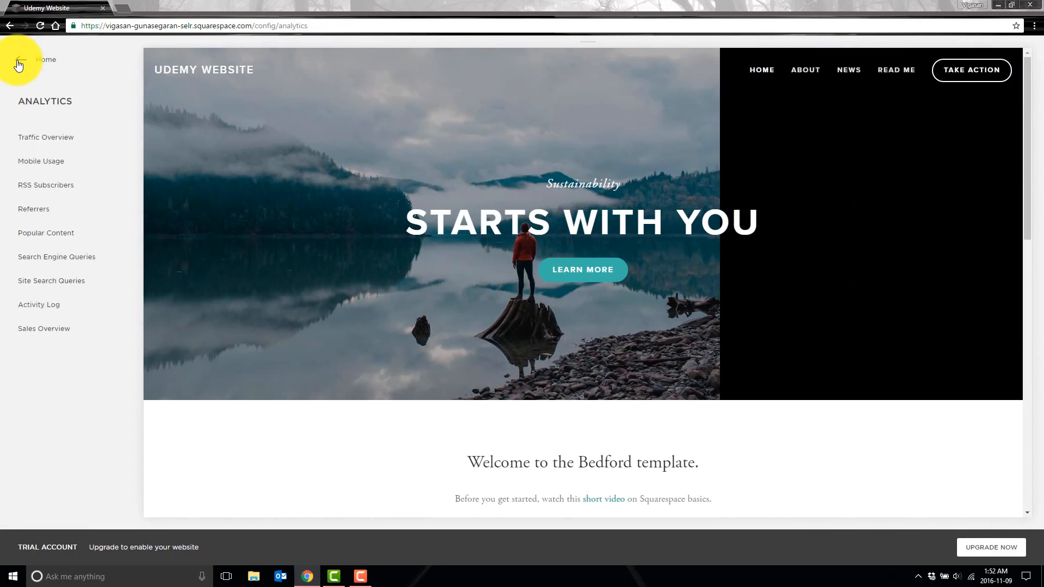
Return from Analytics to the main site menu listing Pages, Design, Commerce, Analytics, Settings and Help.
click(19, 61)
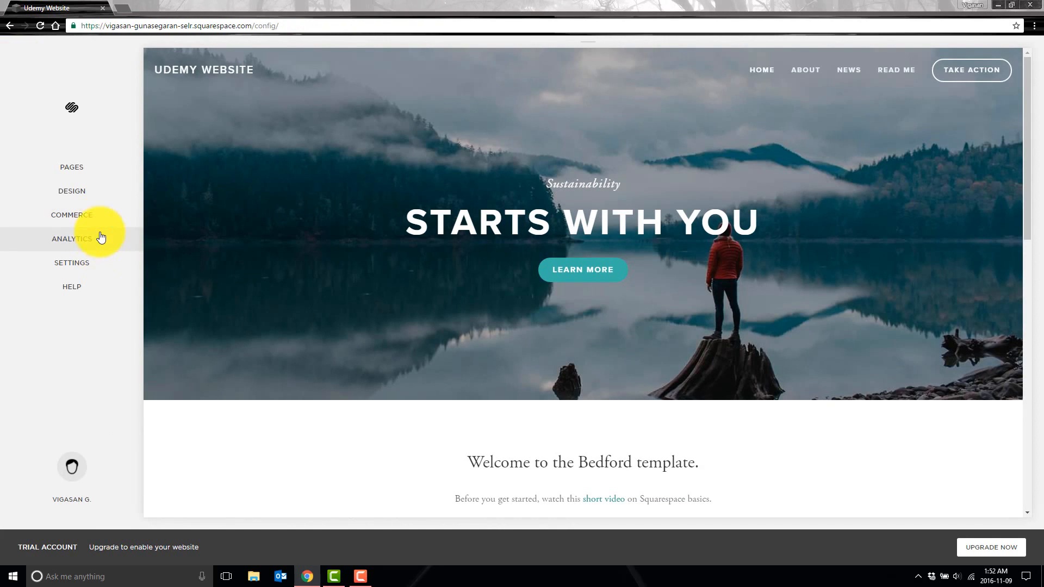
mouse_move(111, 215)
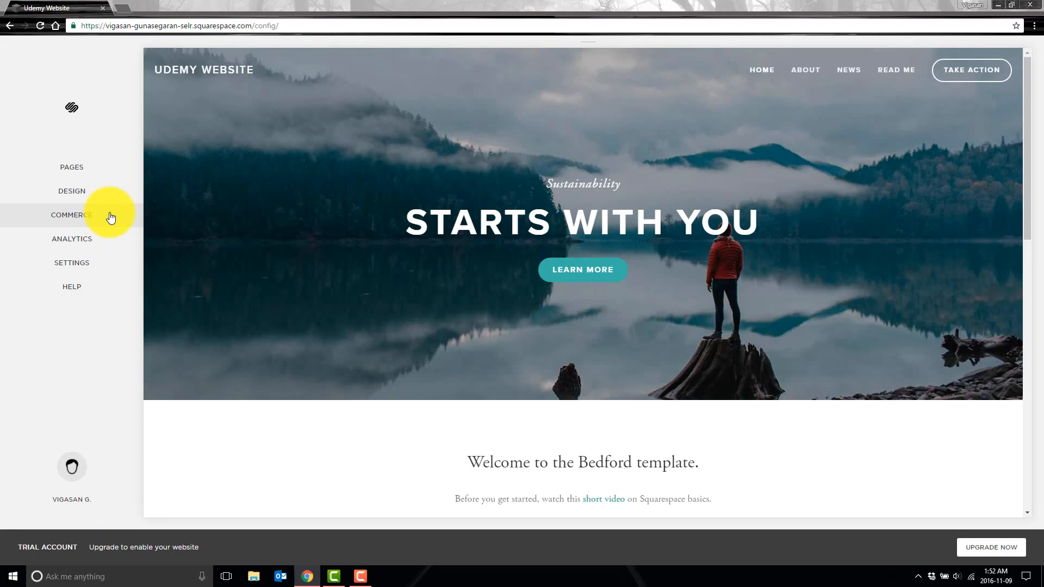
mouse_move(72, 262)
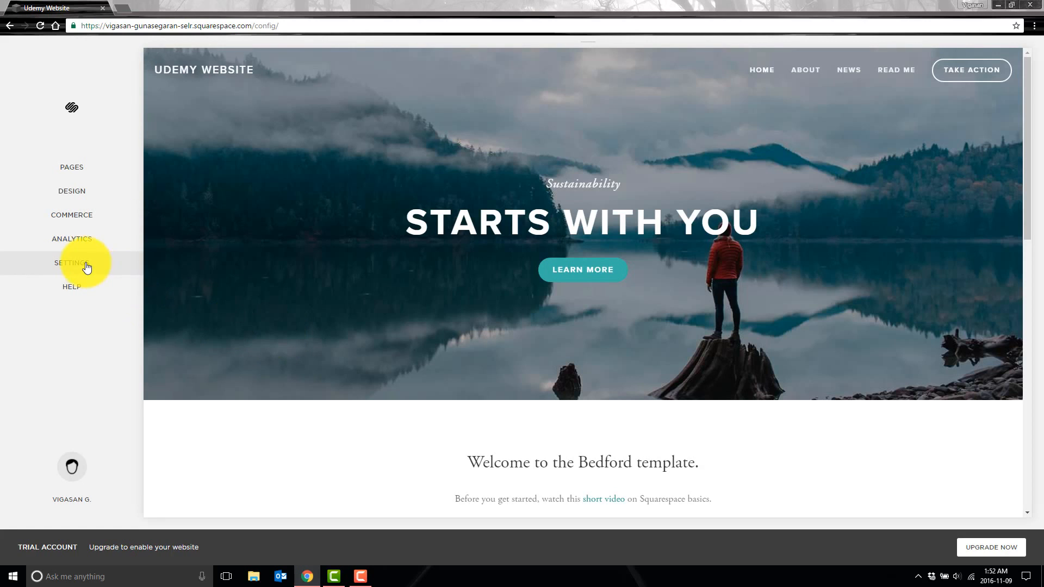